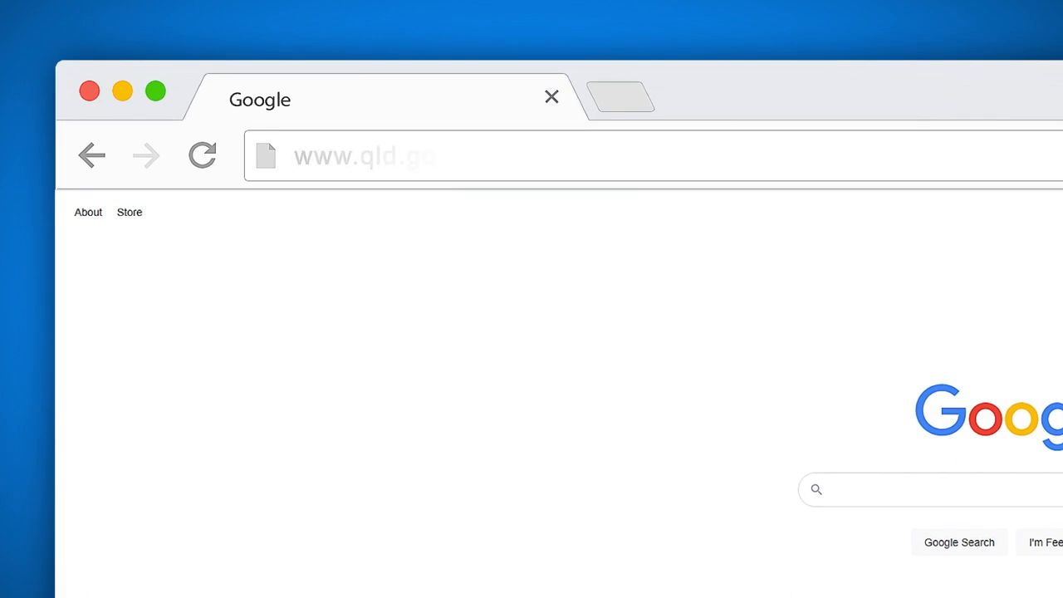
pyautogui.write('www.qld.gov.au/bluecard')
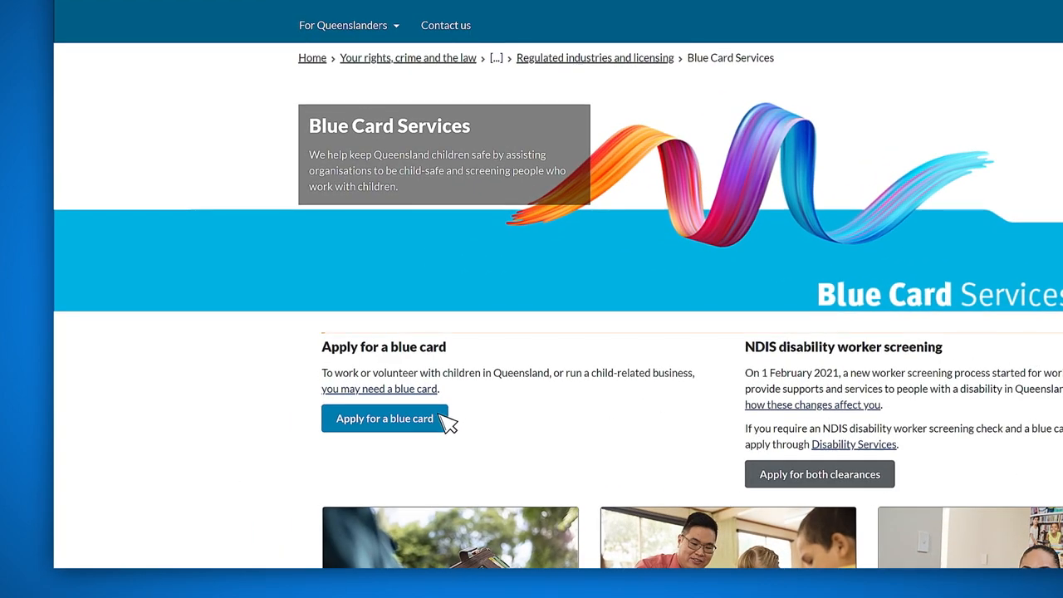
# Choose 'Apply for a blue card' and begin registering for a new online account
pyautogui.click(385, 418)
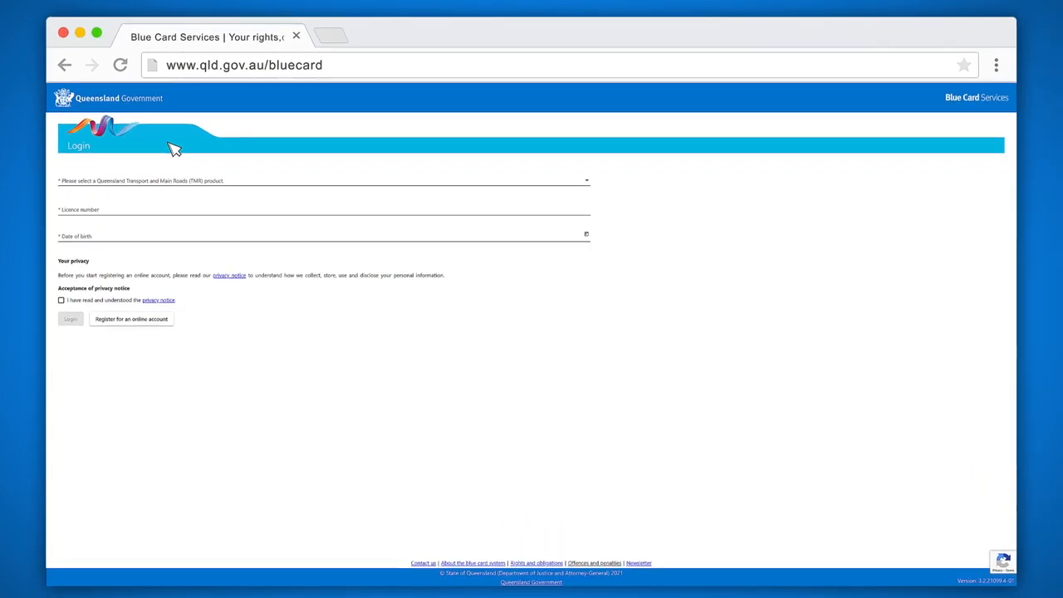
pyautogui.moveTo(174, 219)
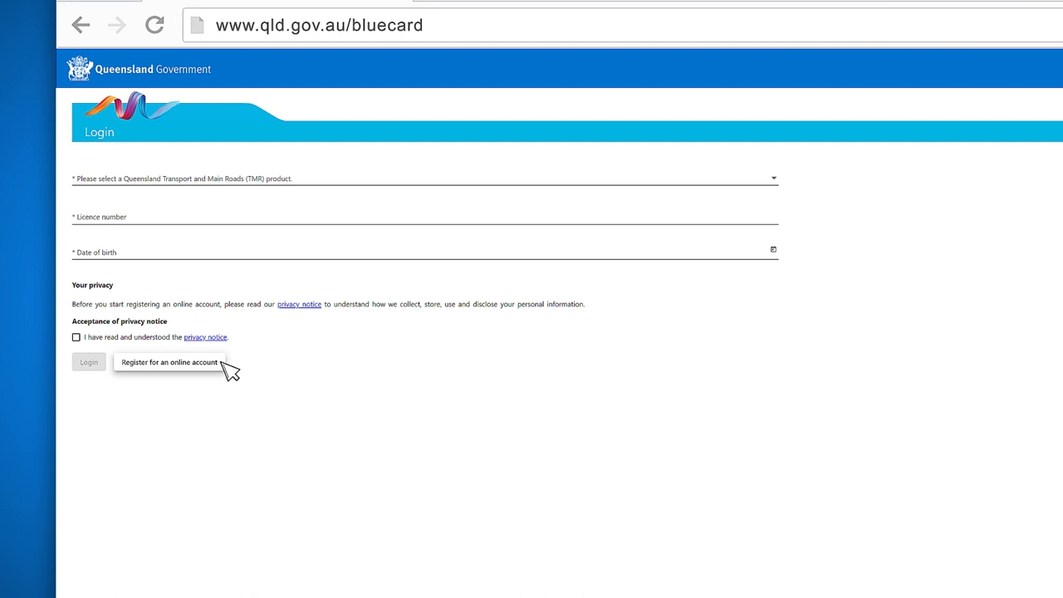
pyautogui.click(169, 362)
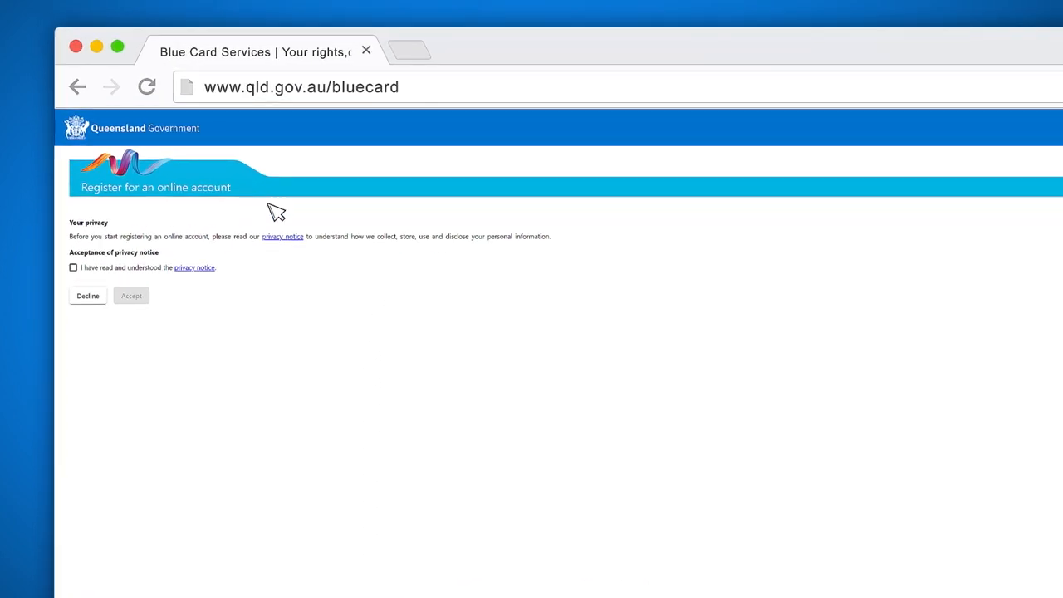
# Read through the full privacy notice, close it and tick 'I have read and understood the privacy notice'
pyautogui.click(283, 236)
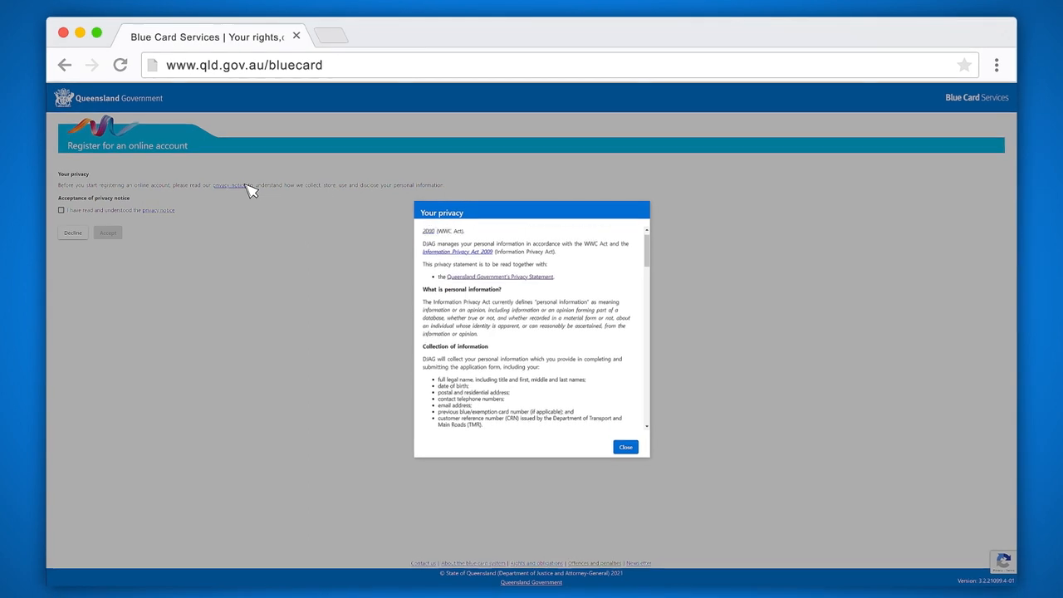
pyautogui.scroll(-3)
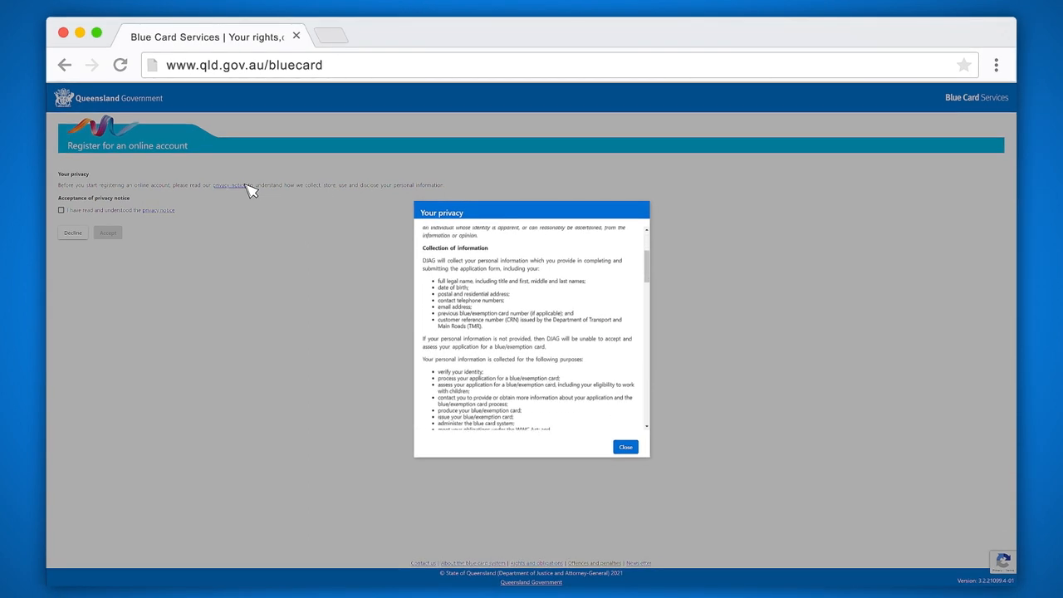
pyautogui.scroll(-3)
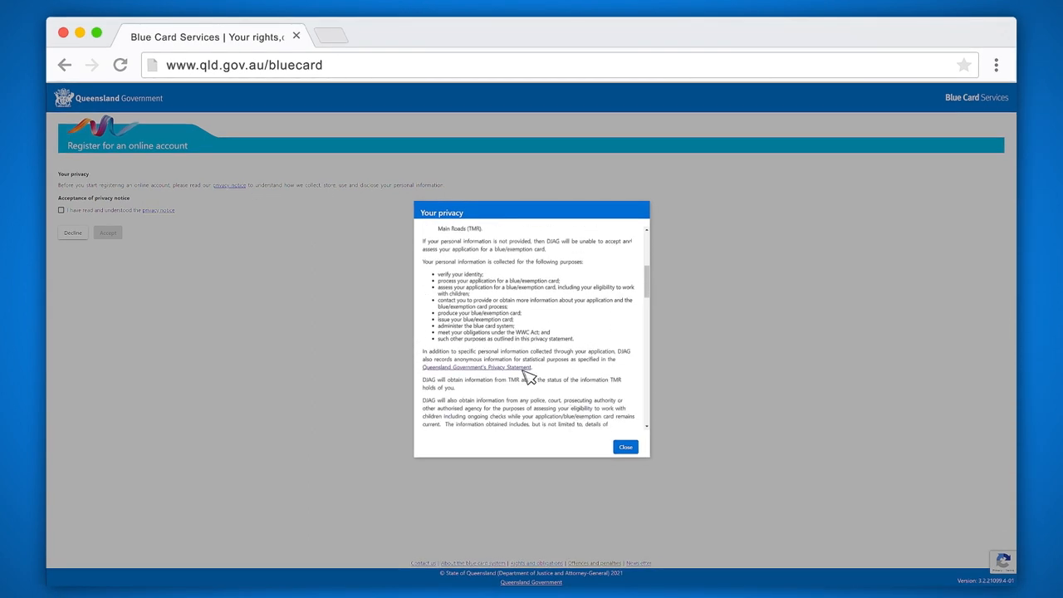
pyautogui.click(624, 447)
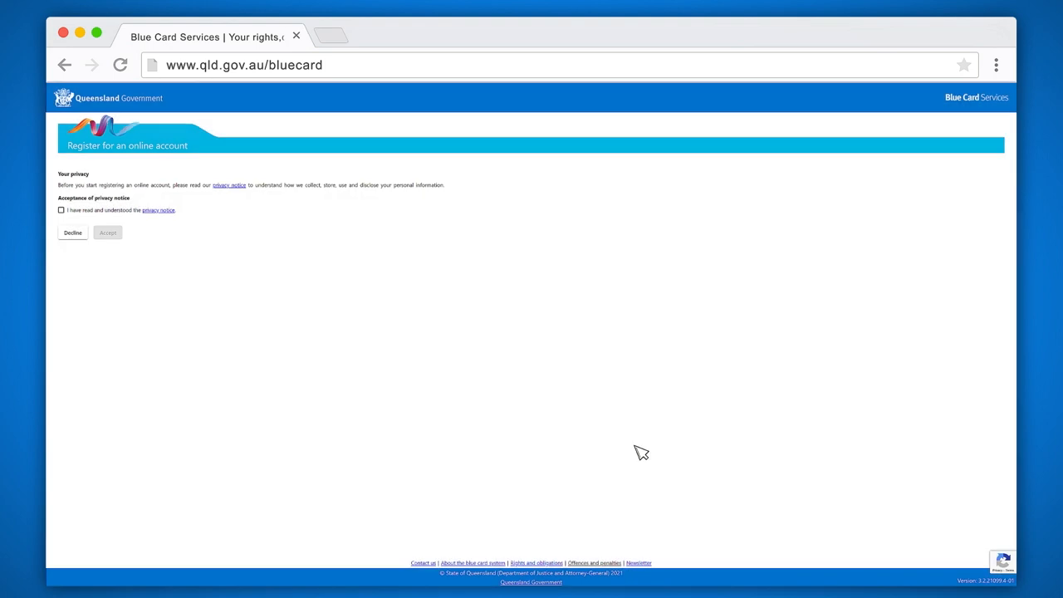
pyautogui.moveTo(502, 190)
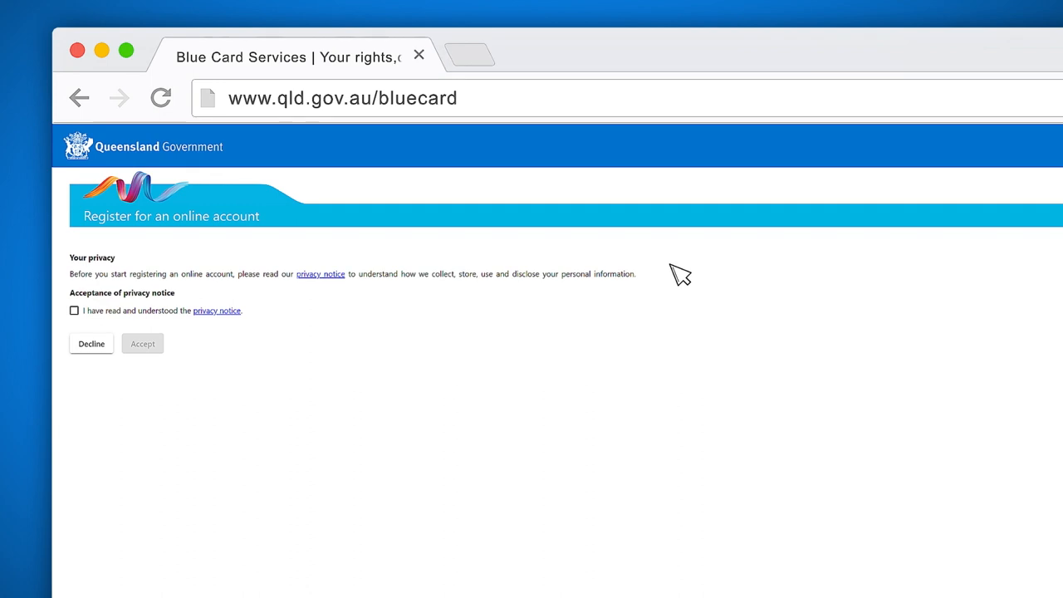
pyautogui.moveTo(75, 319)
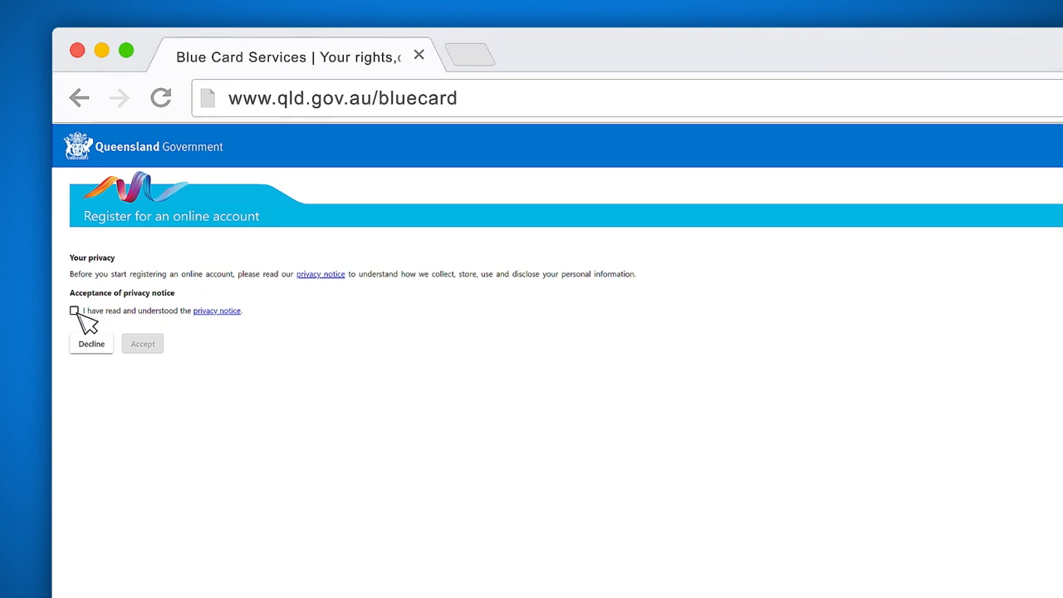
pyautogui.click(73, 310)
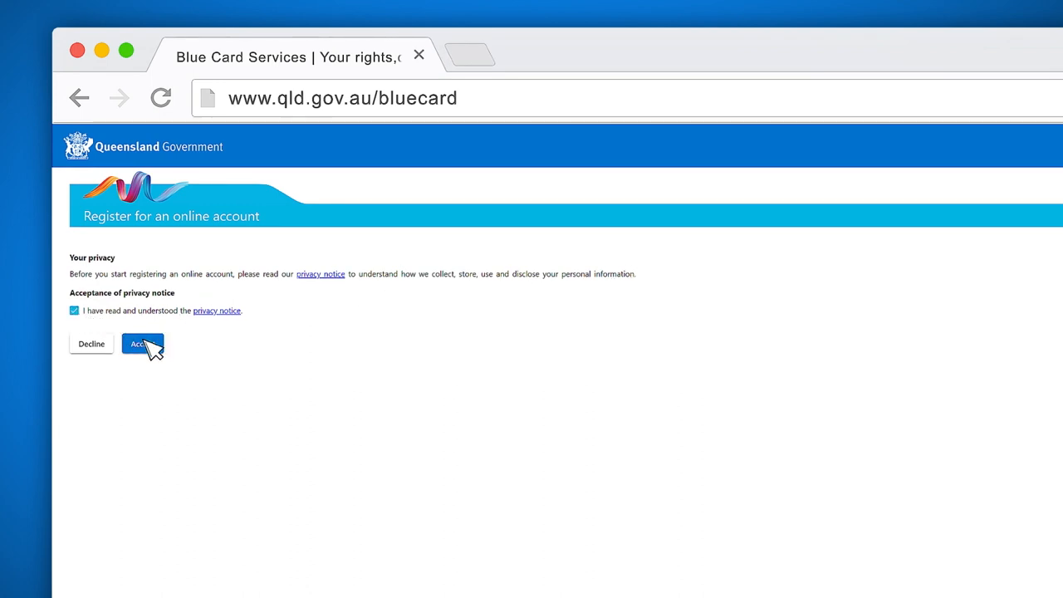
# Accept the privacy terms and select Driver licence as the TMR product for proof of identity
pyautogui.click(143, 344)
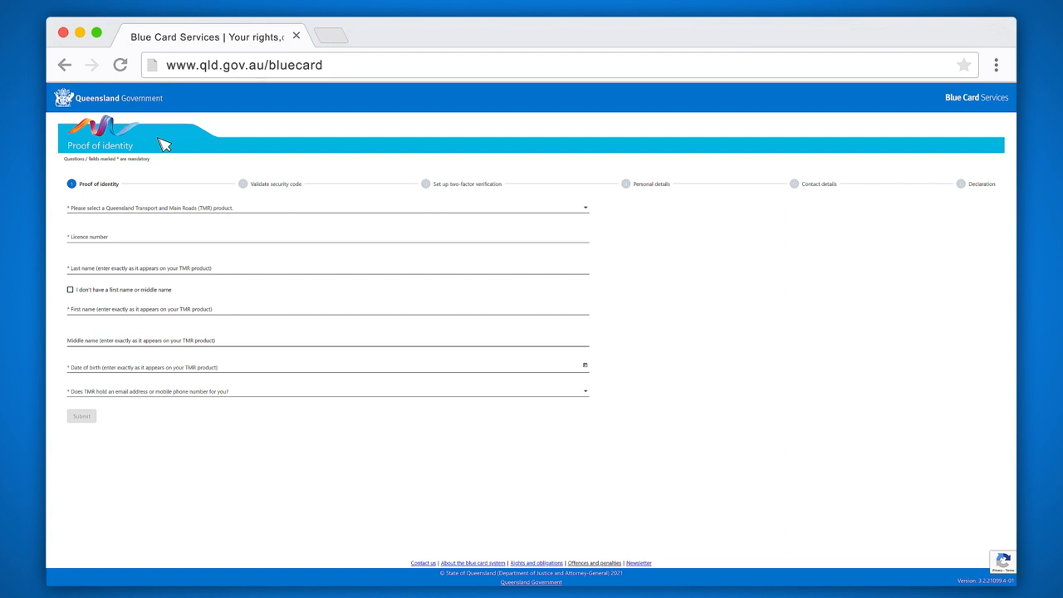
pyautogui.moveTo(306, 168)
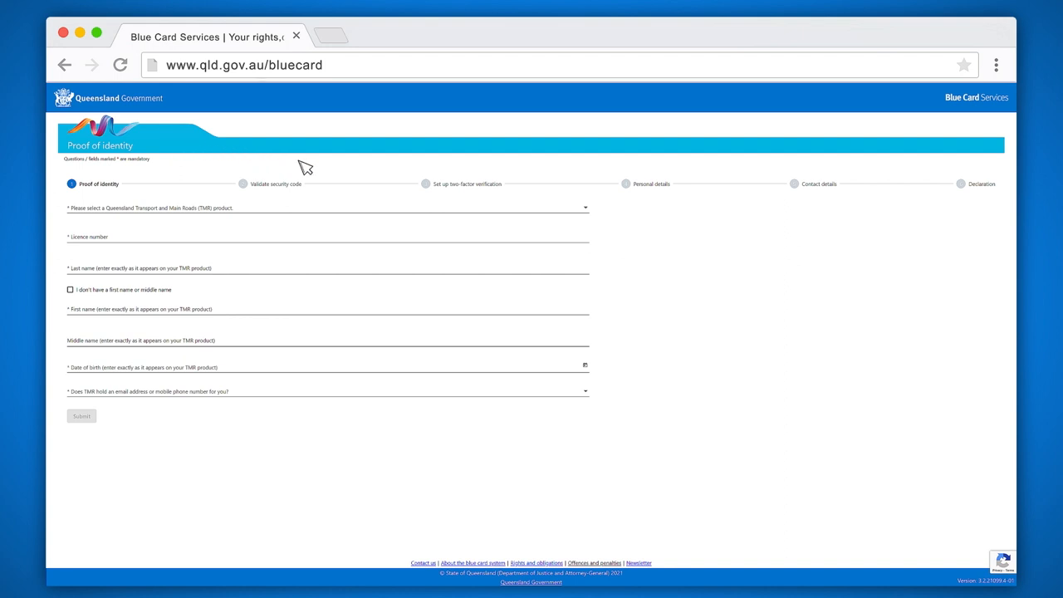
pyautogui.moveTo(591, 213)
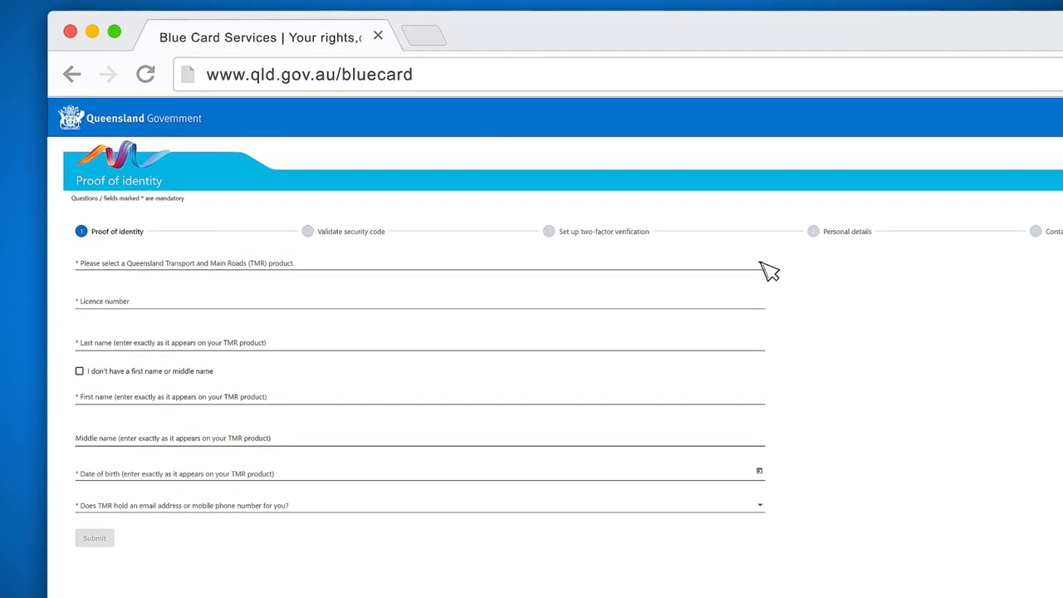
pyautogui.click(418, 262)
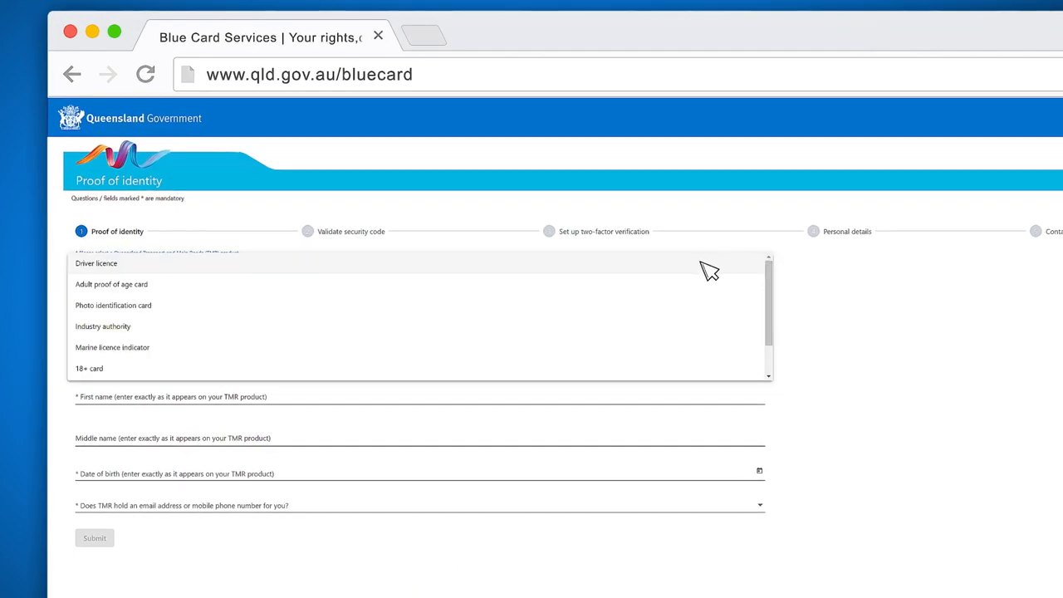
pyautogui.moveTo(124, 264)
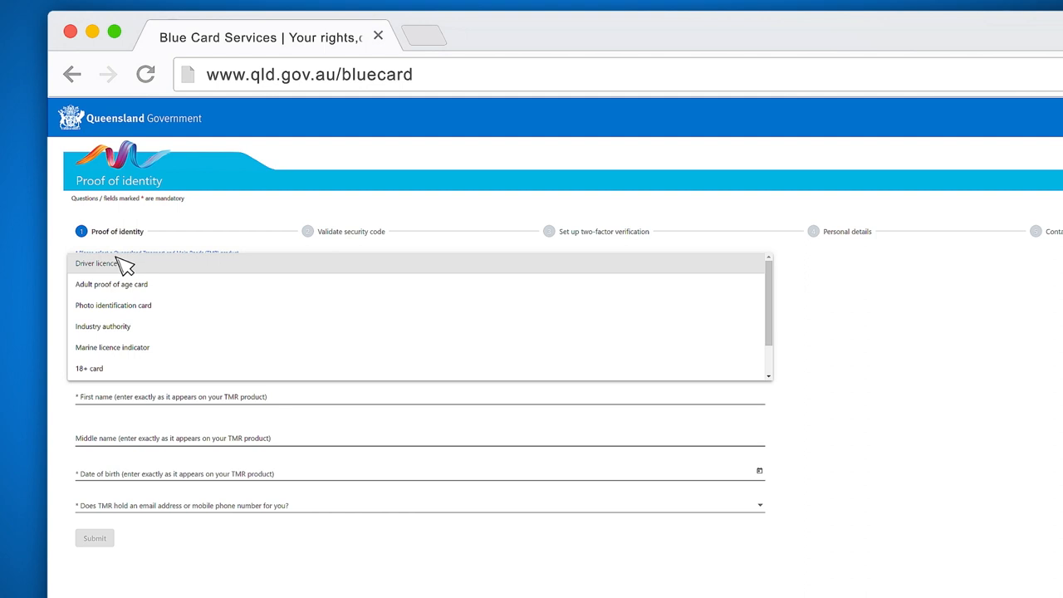
pyautogui.click(96, 263)
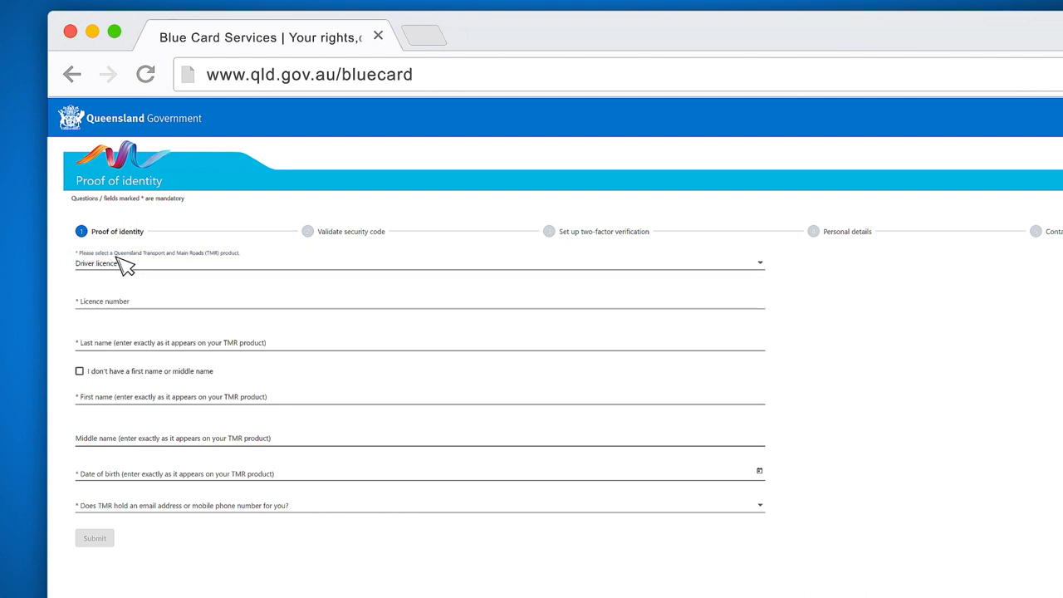
pyautogui.moveTo(648, 264)
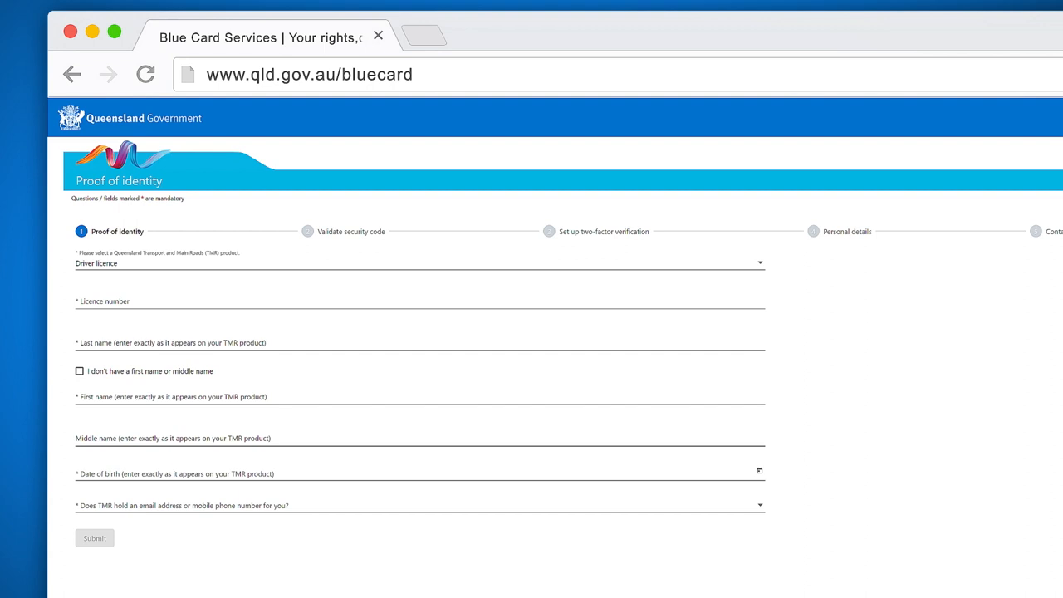
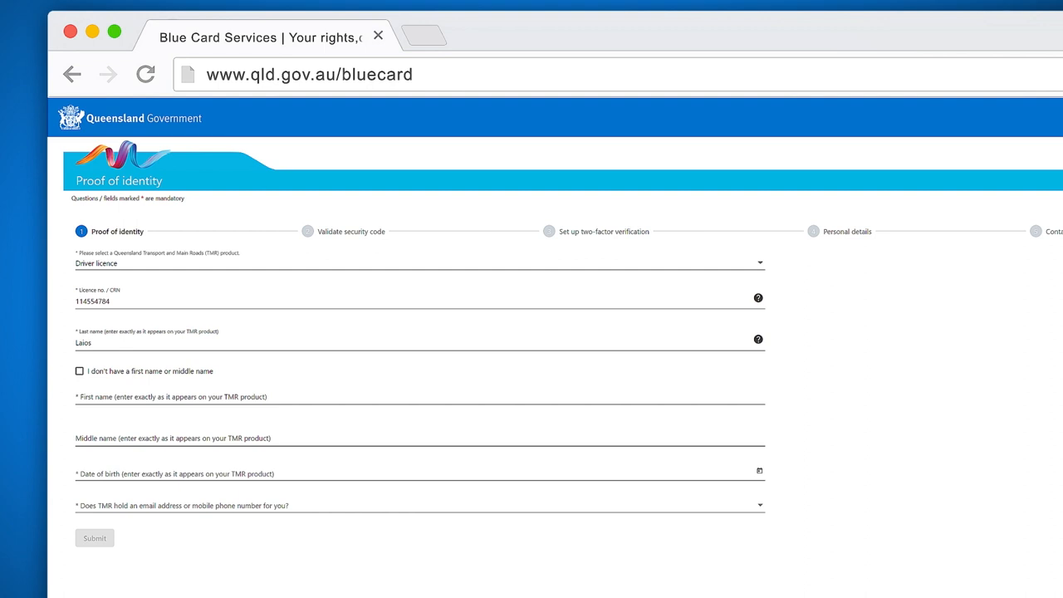
pyautogui.click(80, 372)
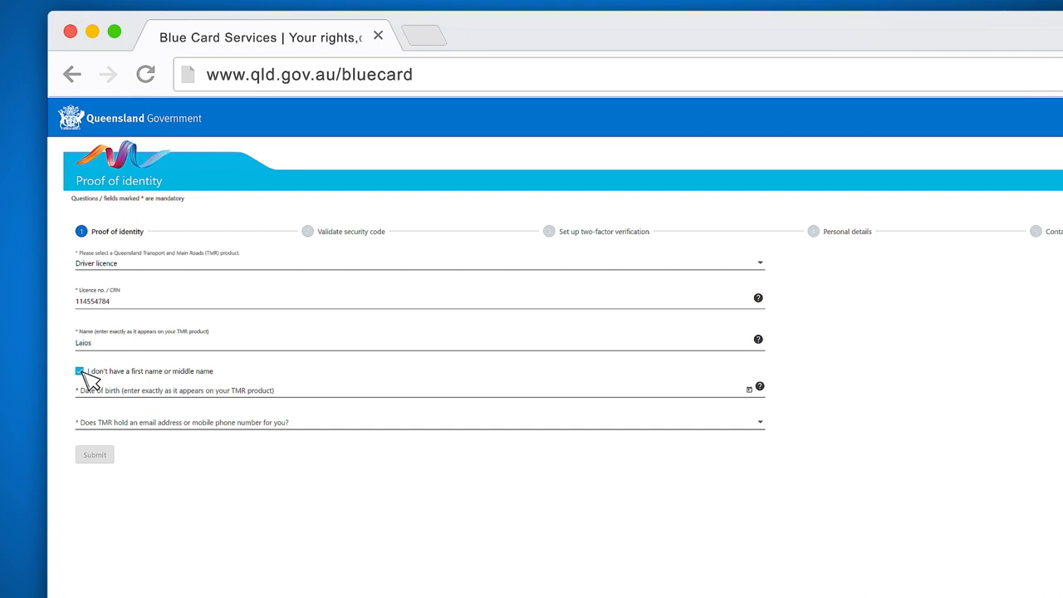
pyautogui.click(79, 371)
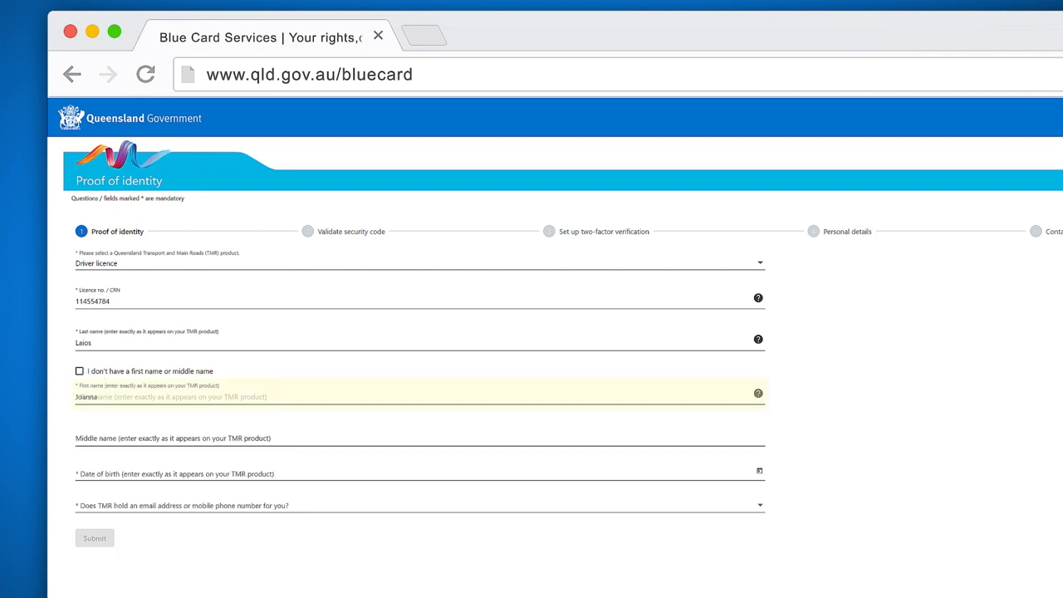
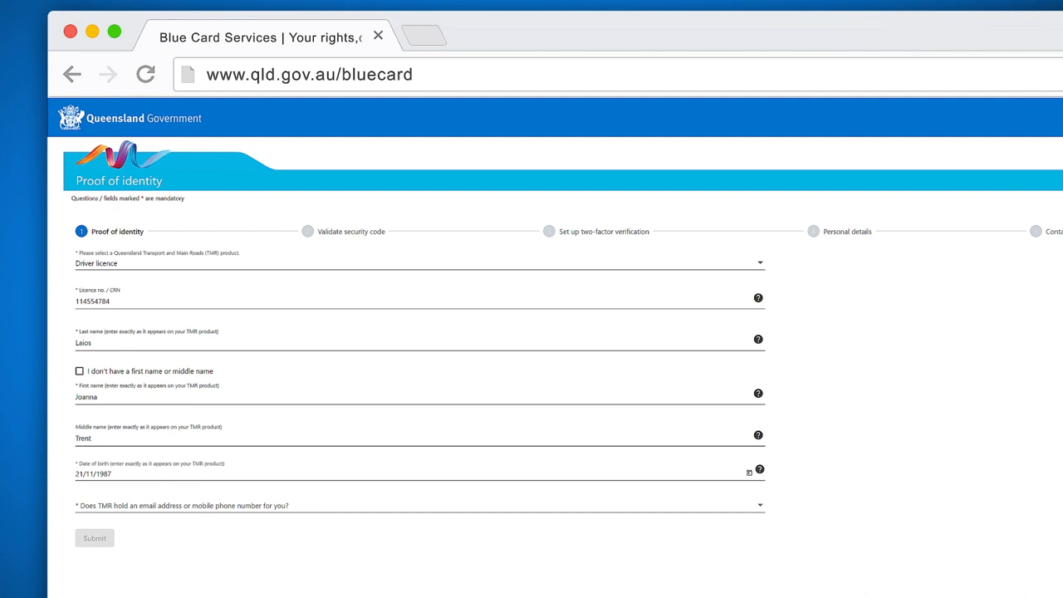
pyautogui.moveTo(804, 501)
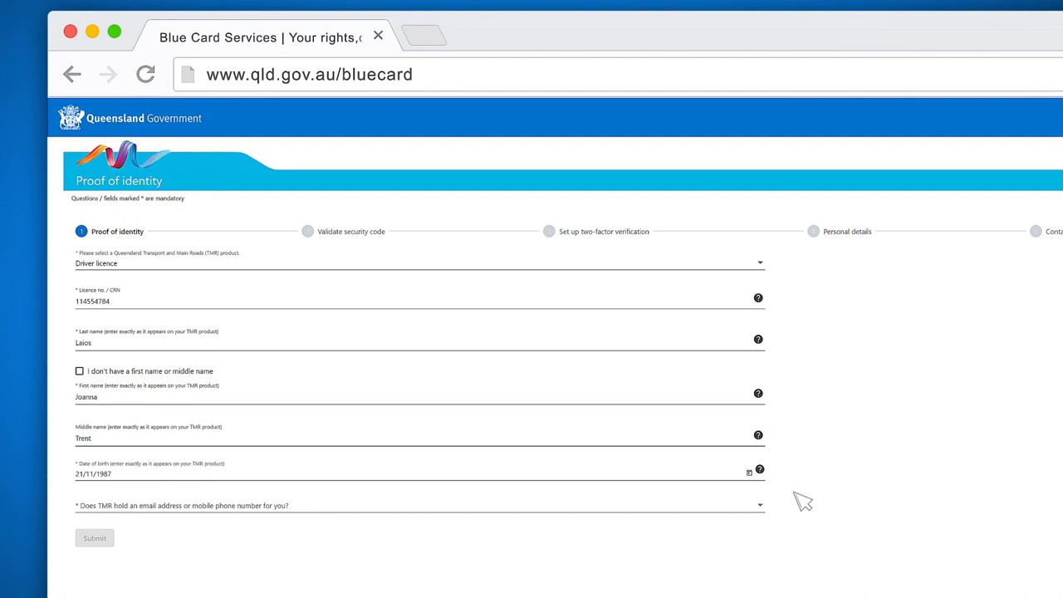
pyautogui.click(419, 505)
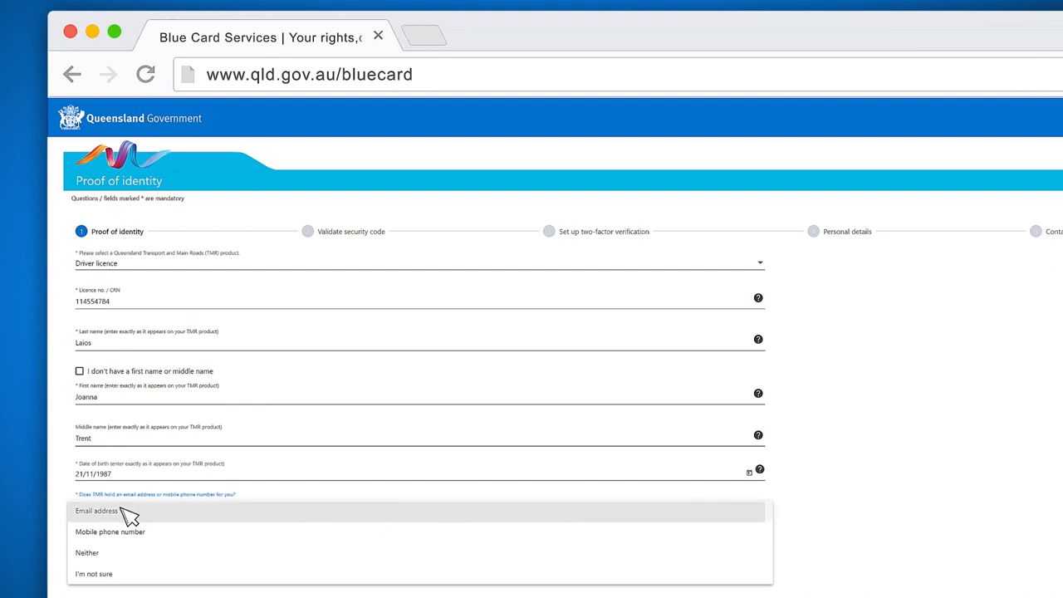
pyautogui.click(96, 509)
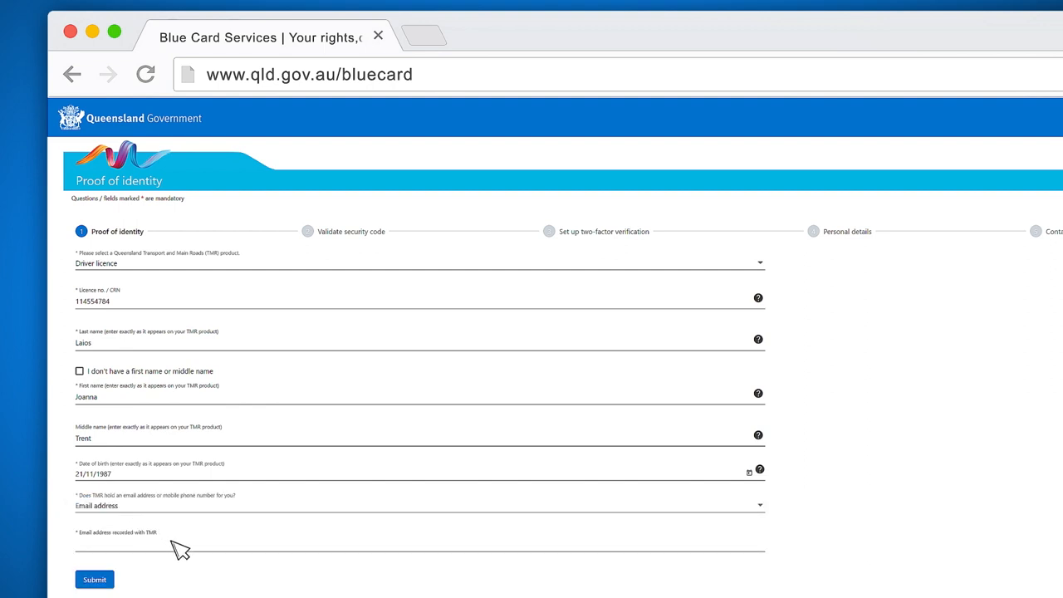
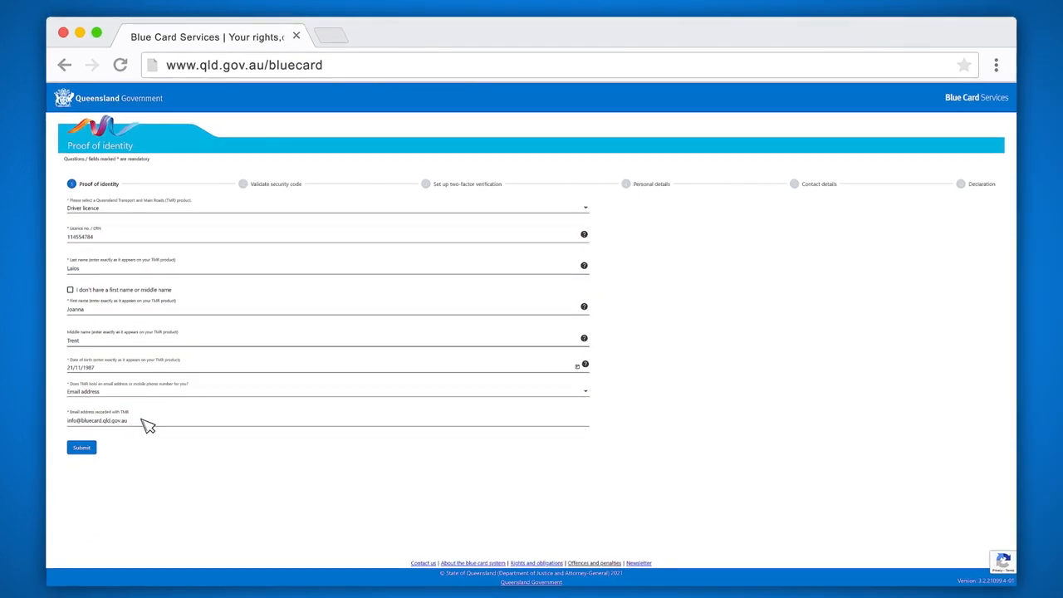
pyautogui.moveTo(590, 397)
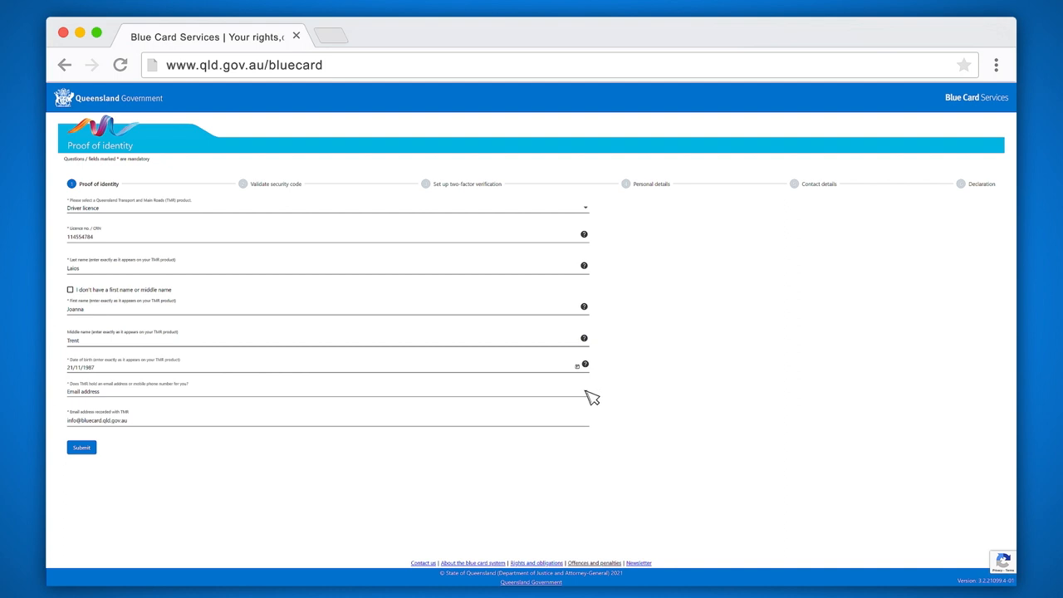
pyautogui.click(329, 392)
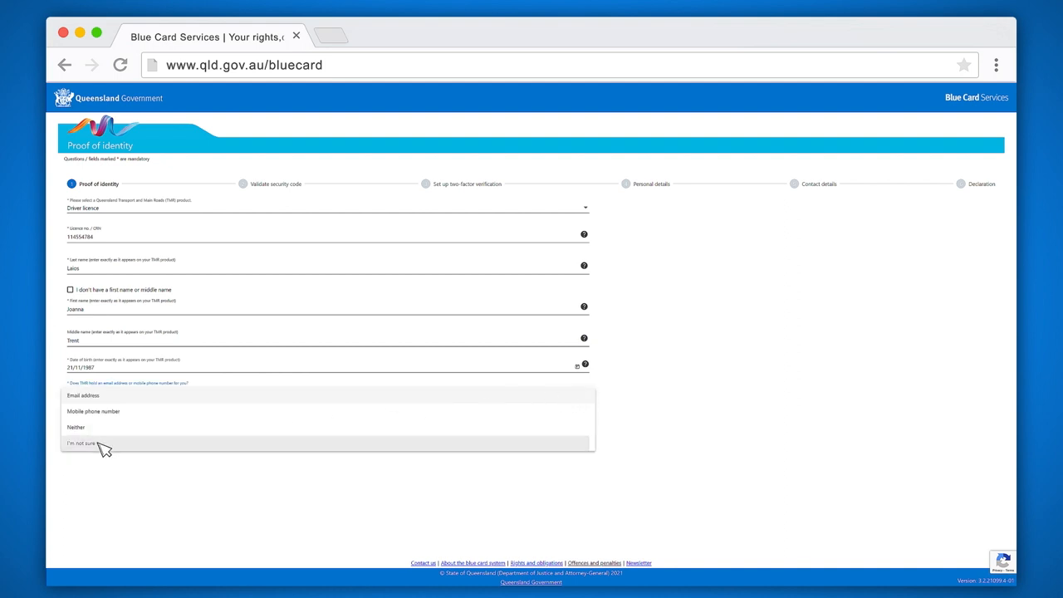
pyautogui.click(79, 442)
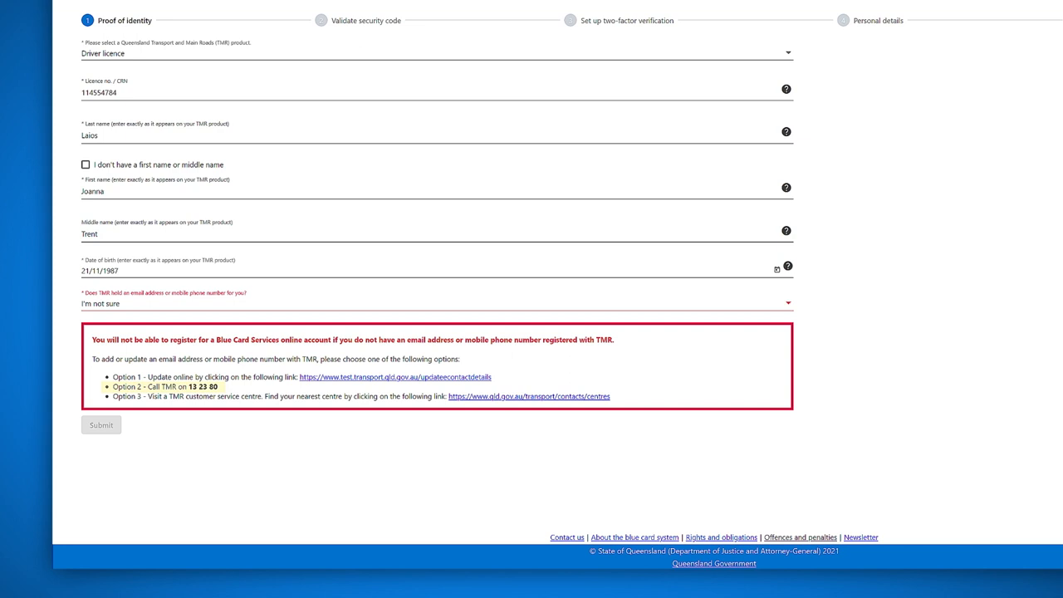
pyautogui.click(432, 302)
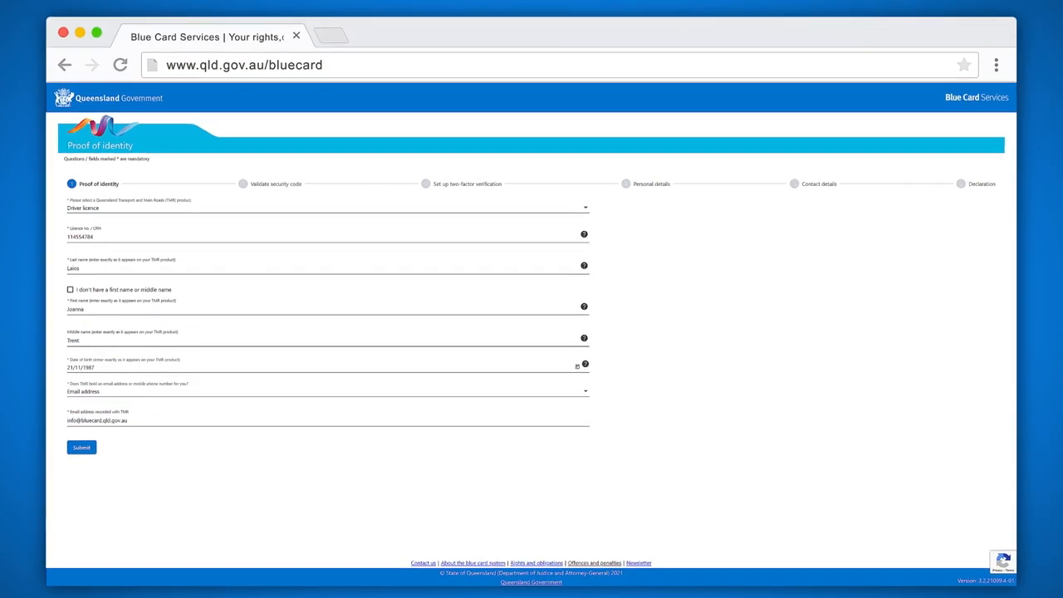
pyautogui.moveTo(591, 397)
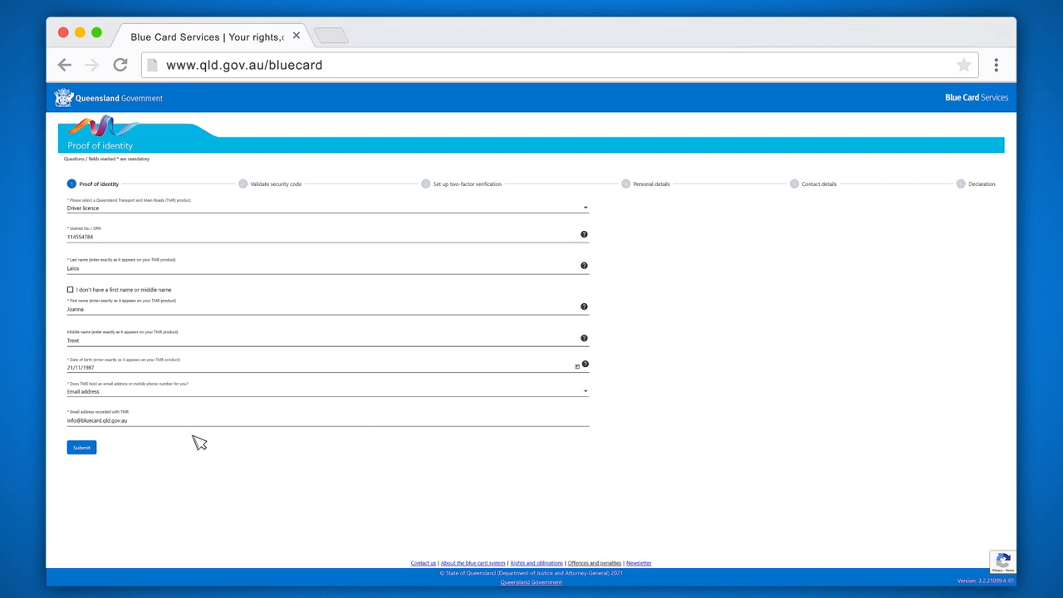
pyautogui.click(81, 448)
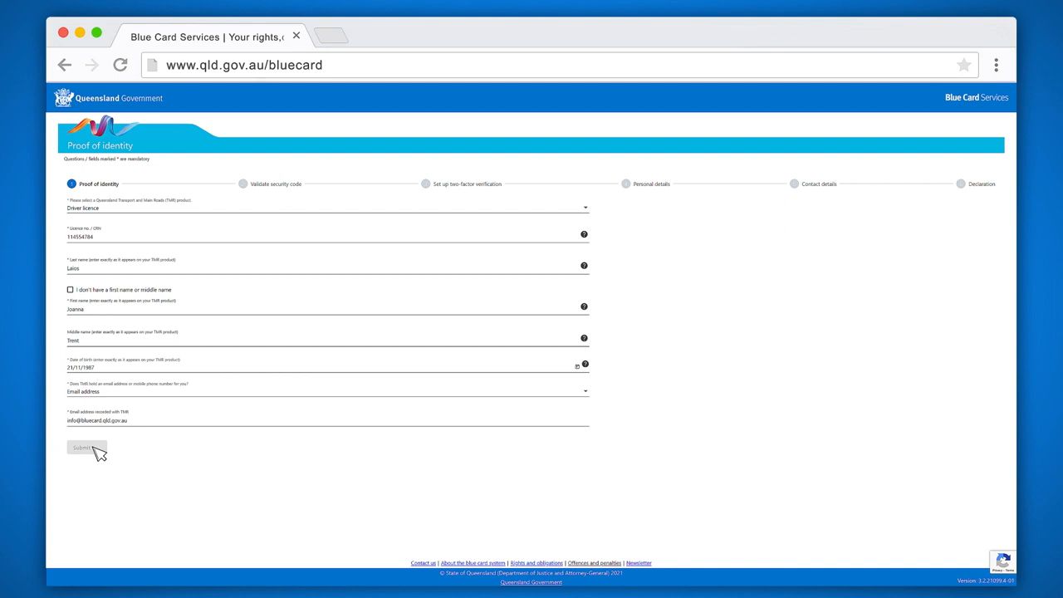
# Submit the identity form and validate the emailed online security code
pyautogui.click(82, 449)
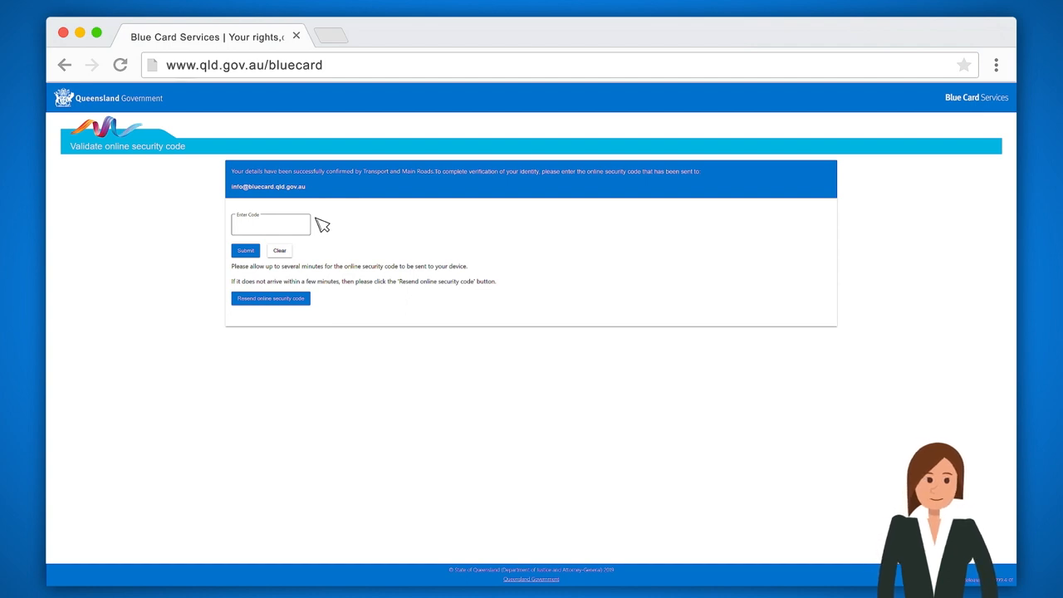
pyautogui.moveTo(322, 299)
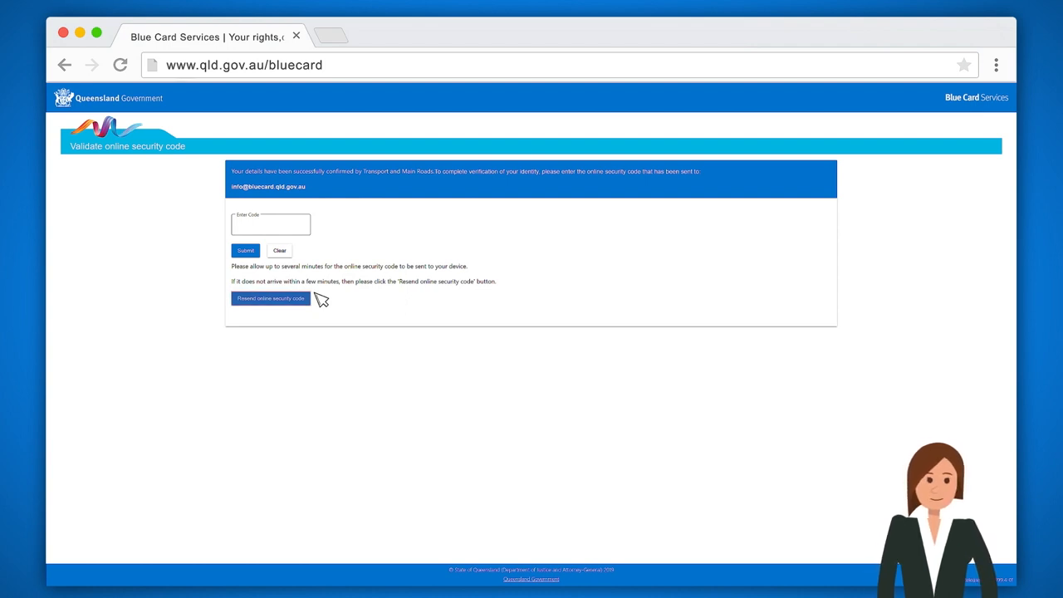
pyautogui.moveTo(322, 224)
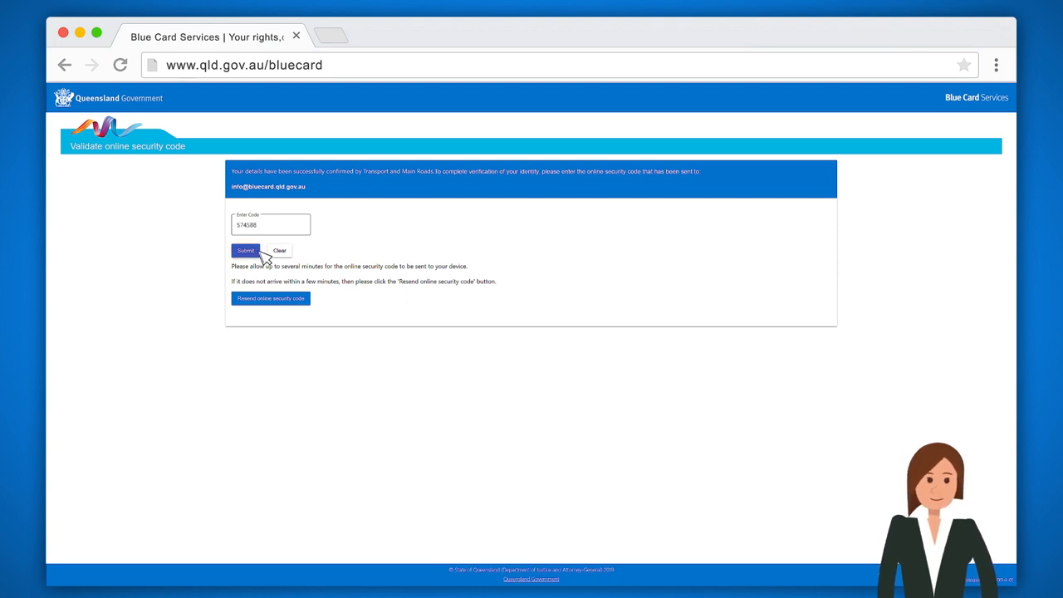
pyautogui.click(246, 249)
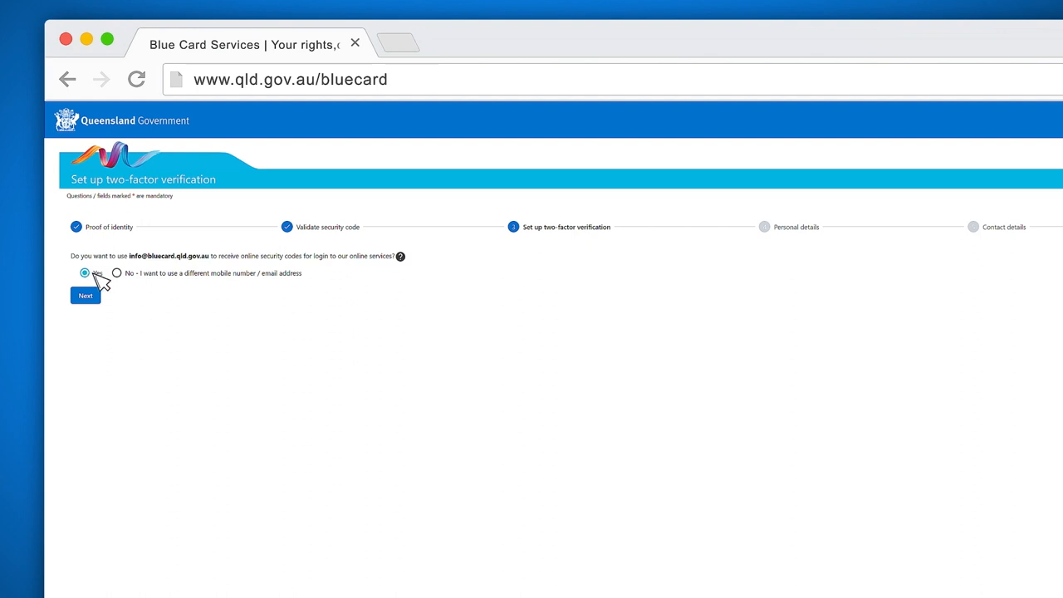
# Choose Yes to receive login security codes at the existing TMR-registered email address
pyautogui.click(116, 273)
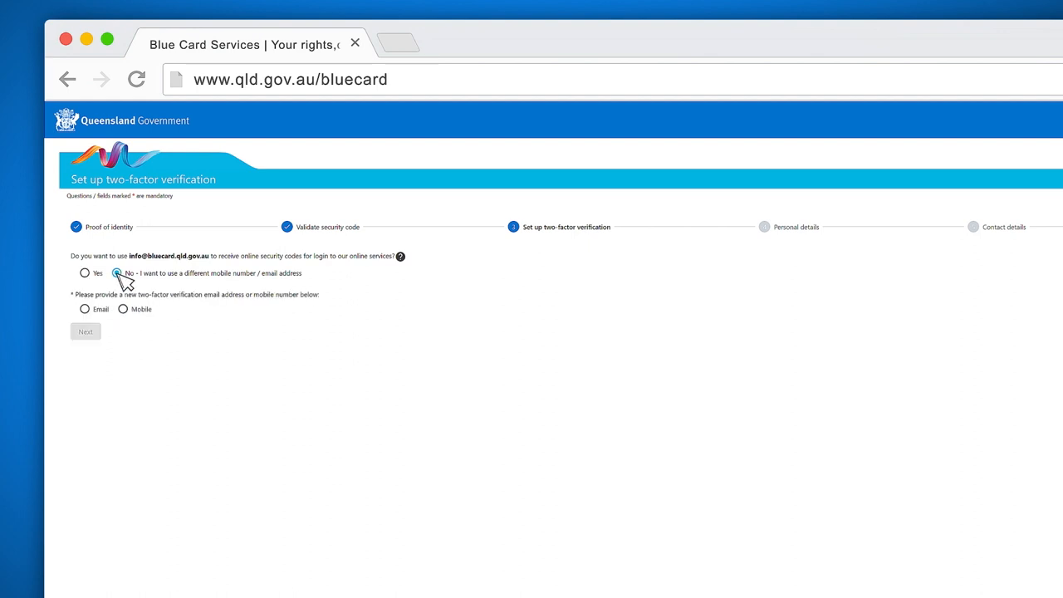
pyautogui.moveTo(83, 272)
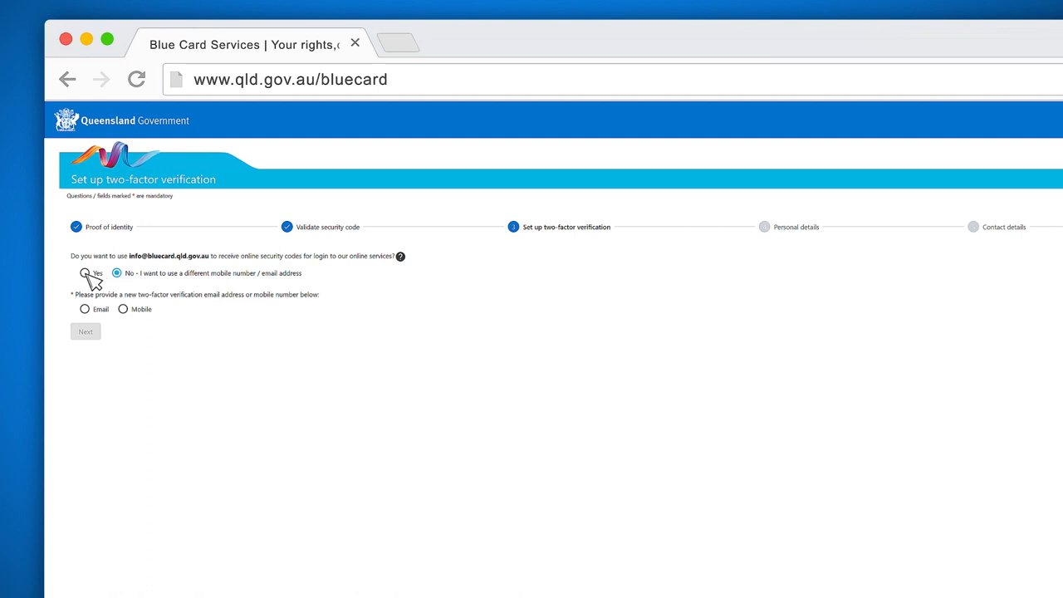
pyautogui.click(83, 272)
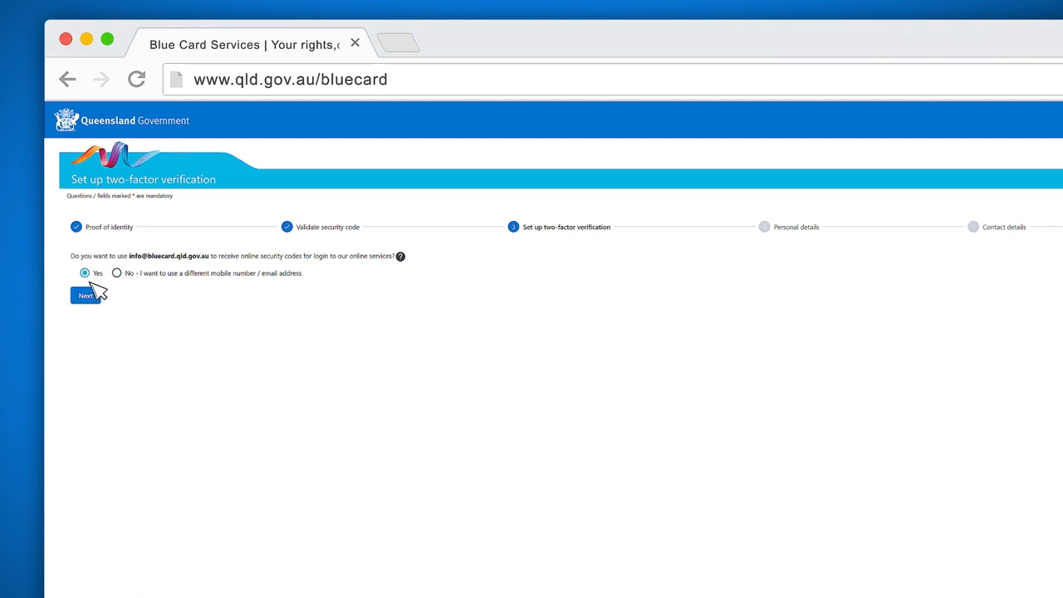
pyautogui.moveTo(107, 307)
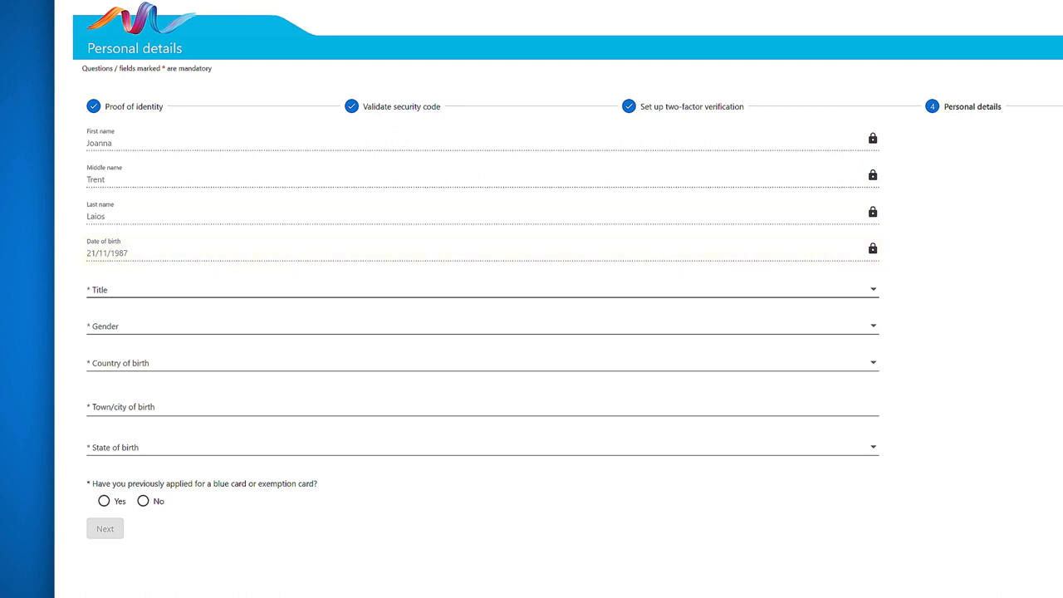
# Set title Miss, town of birth Brisbane, state QLD, and answer the previous-application question
pyautogui.click(481, 288)
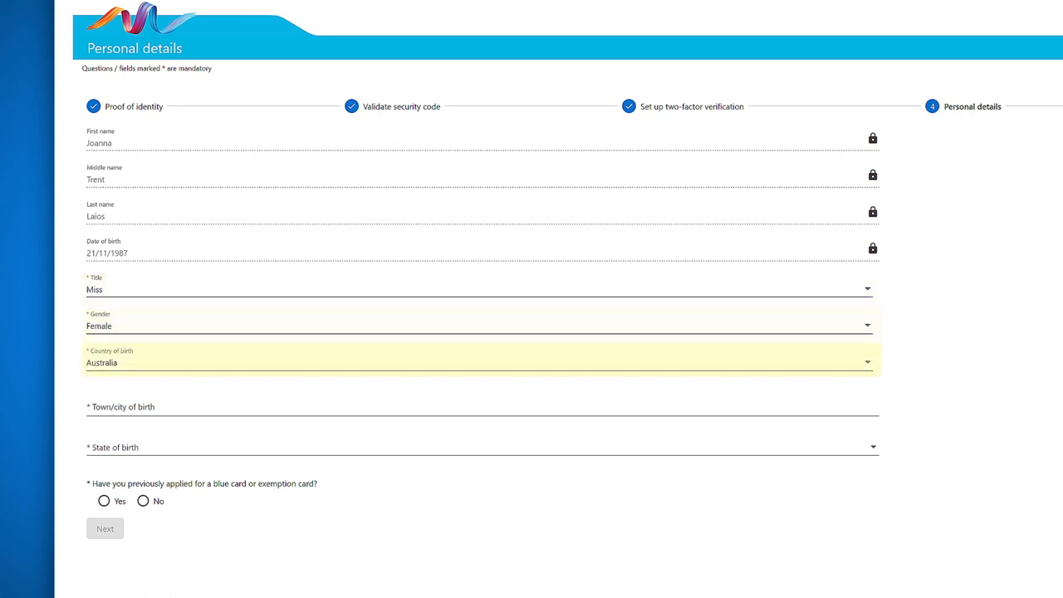
pyautogui.write('Brisbane')
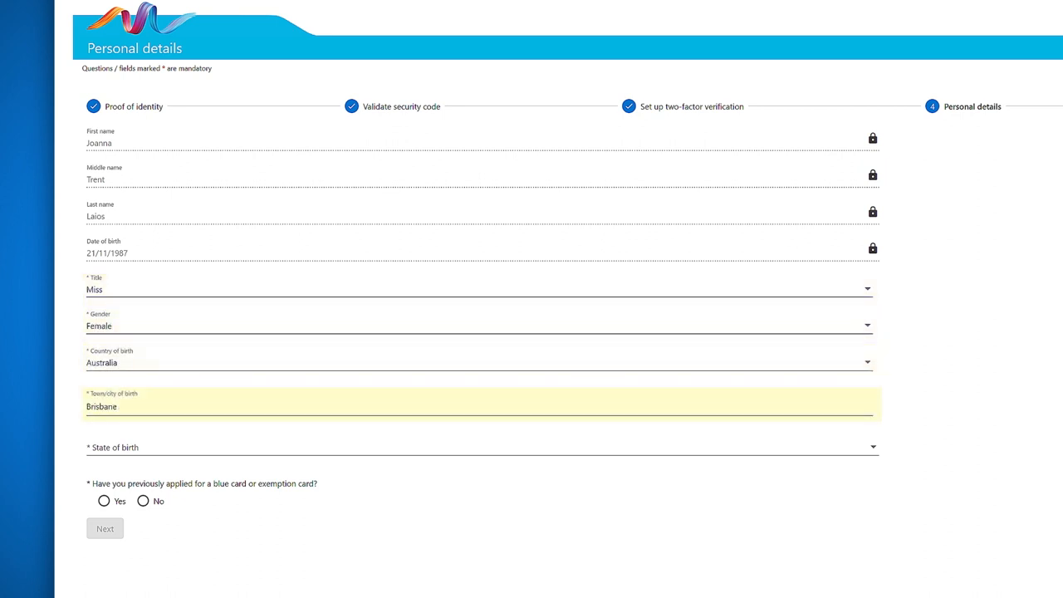
pyautogui.click(480, 447)
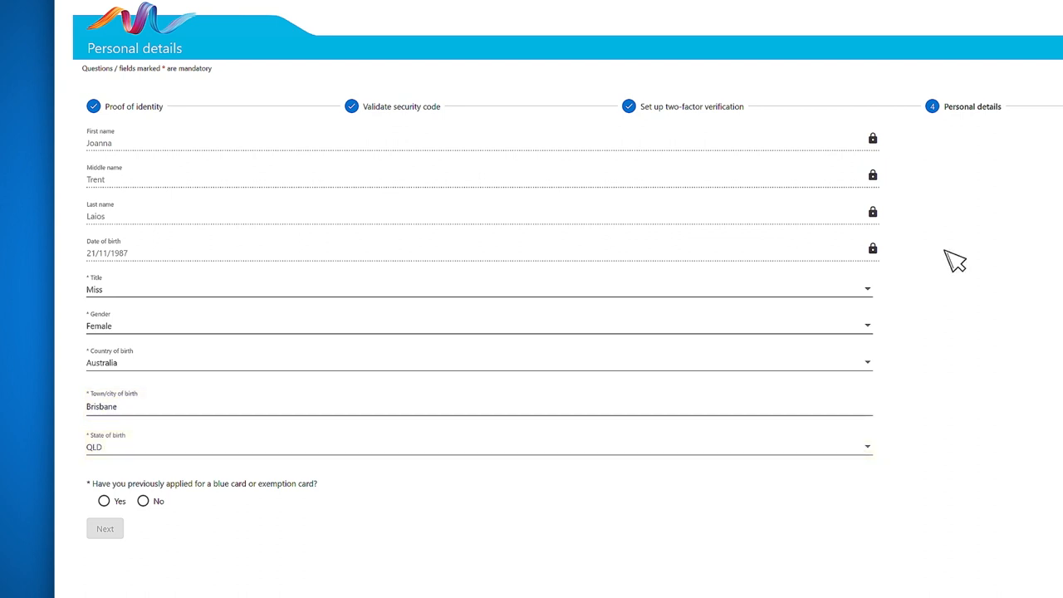
pyautogui.moveTo(905, 275)
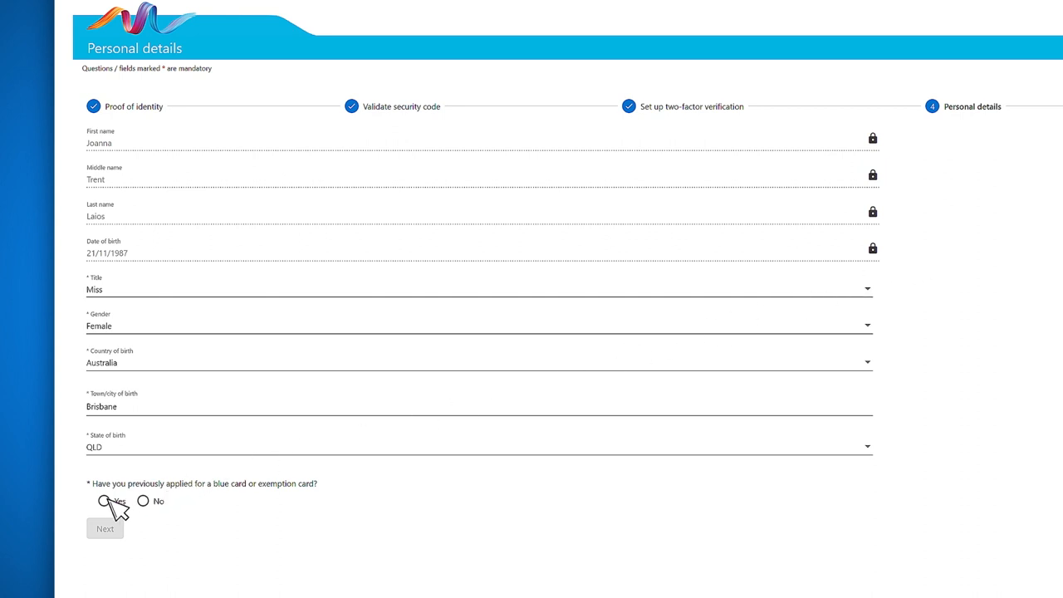
pyautogui.click(103, 502)
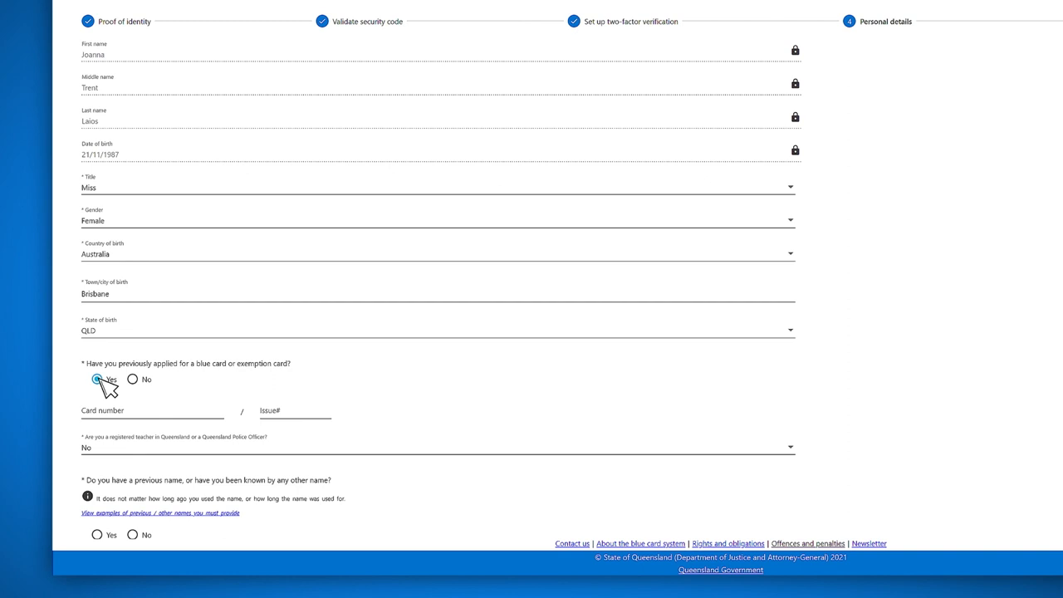
# Answer No to previously applying and to being a teacher or police officer; view and close the previous-names examples
pyautogui.click(96, 378)
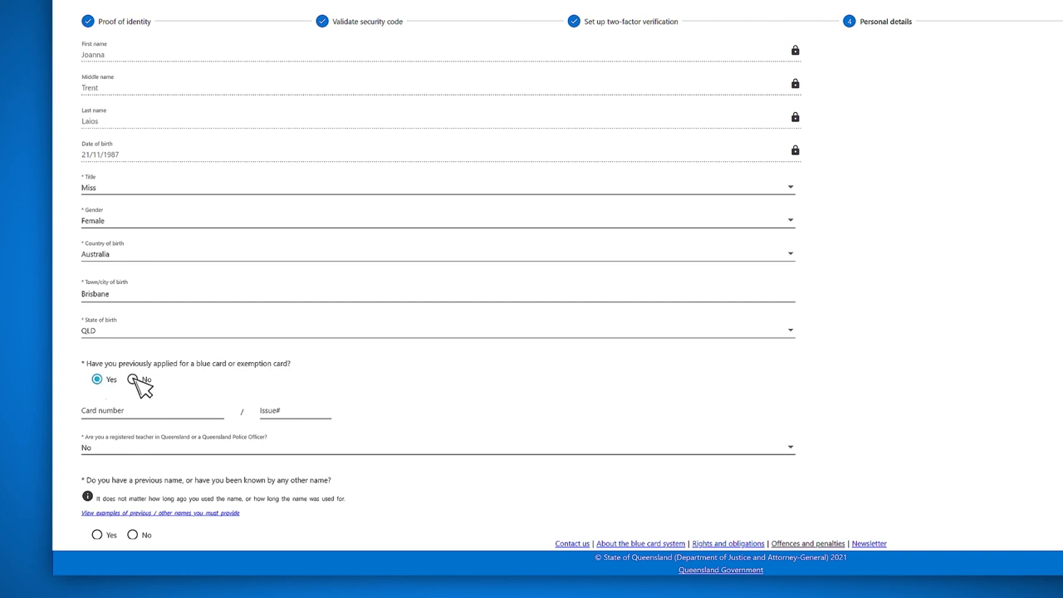
pyautogui.click(133, 378)
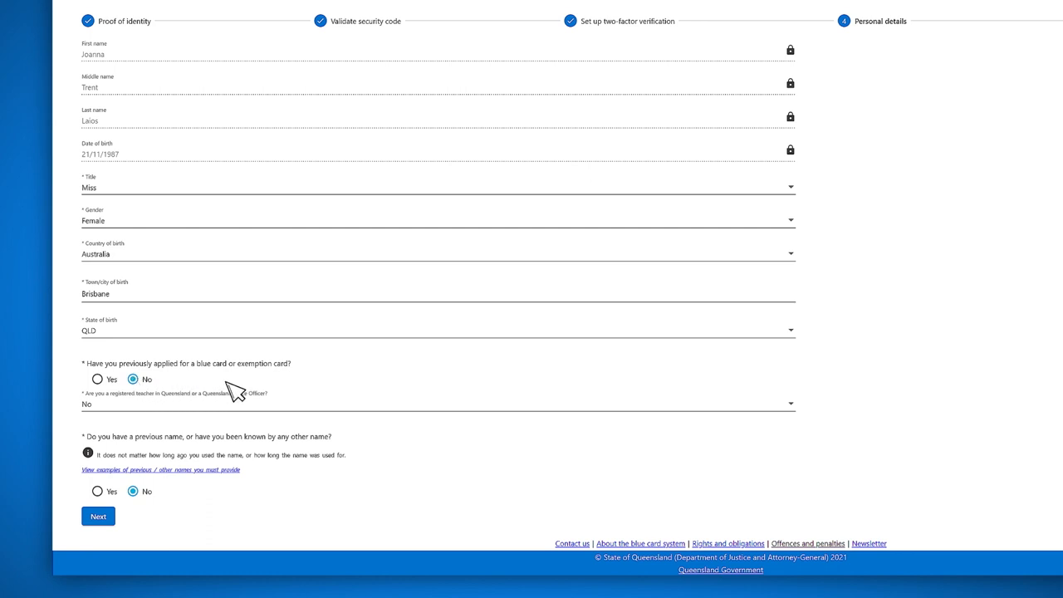
pyautogui.moveTo(800, 413)
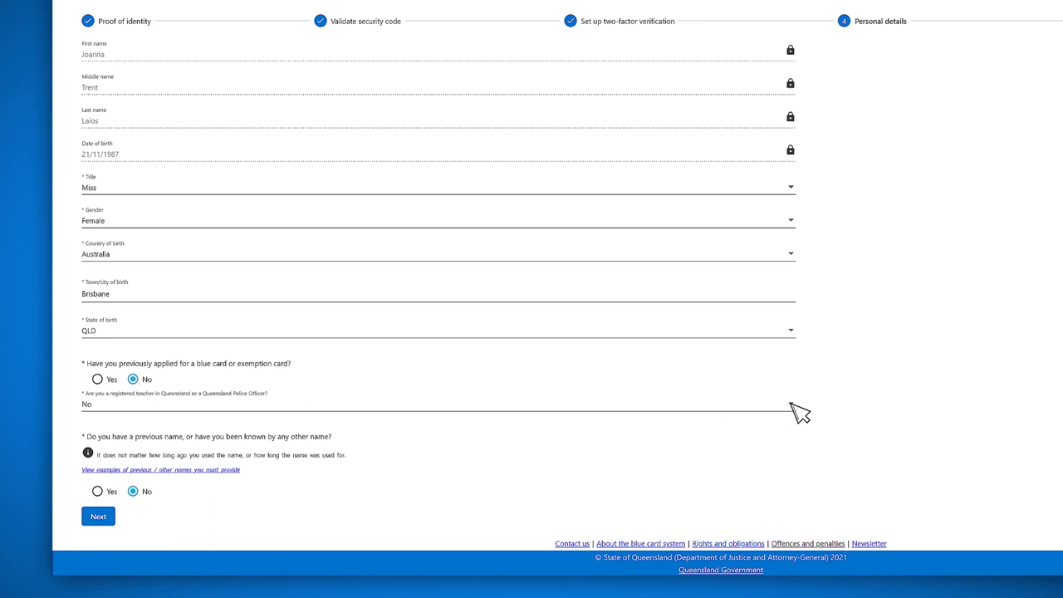
pyautogui.click(435, 403)
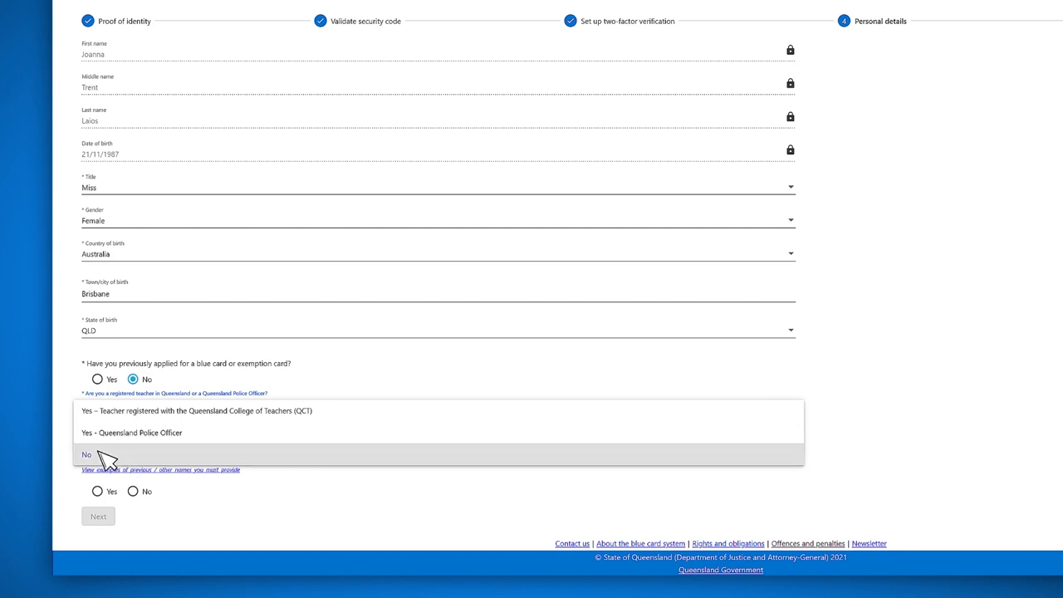
pyautogui.click(86, 455)
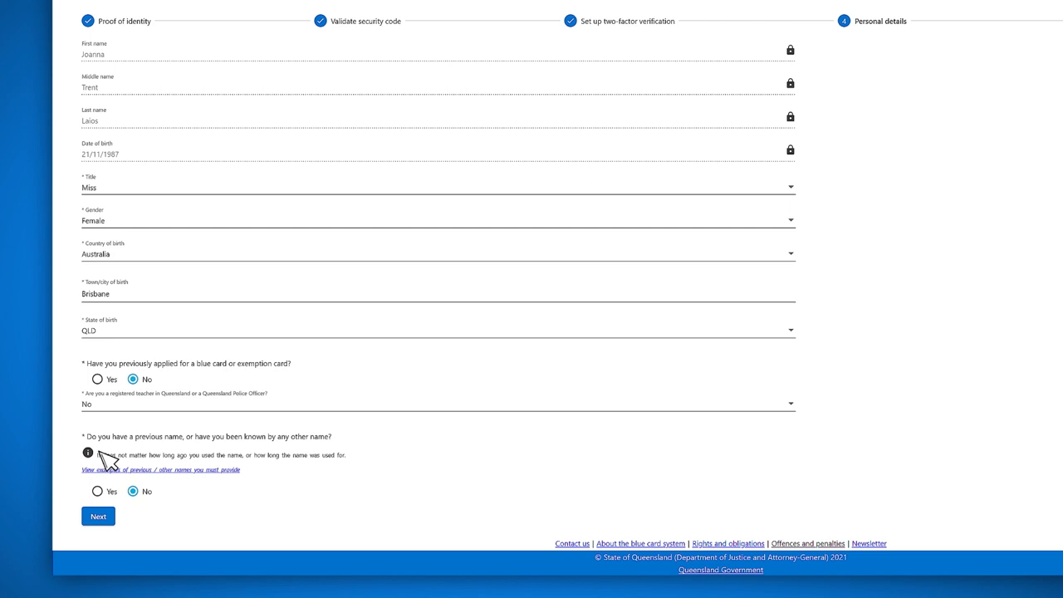
pyautogui.moveTo(249, 483)
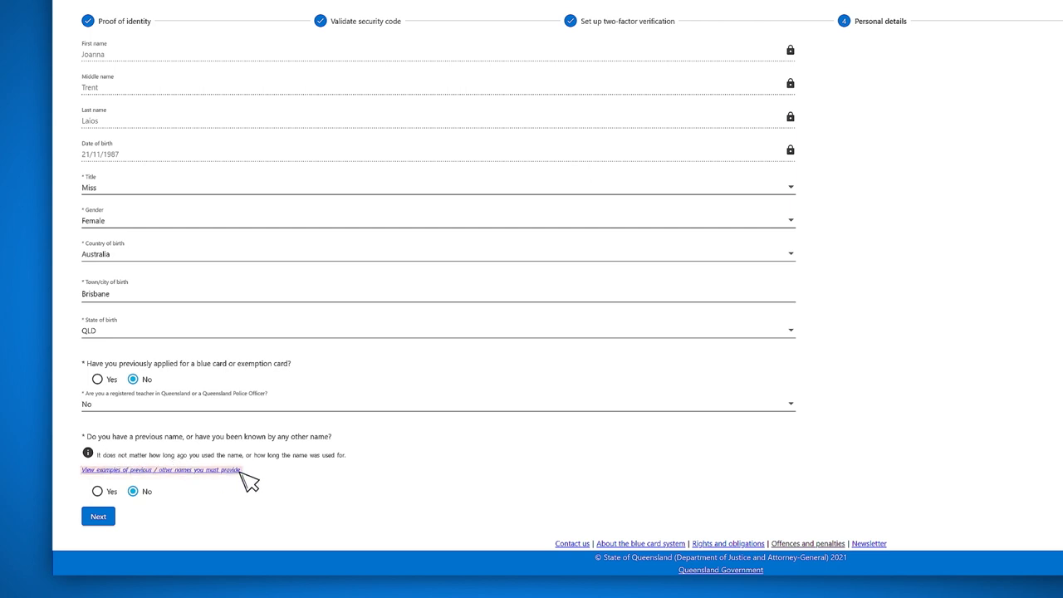
pyautogui.click(161, 468)
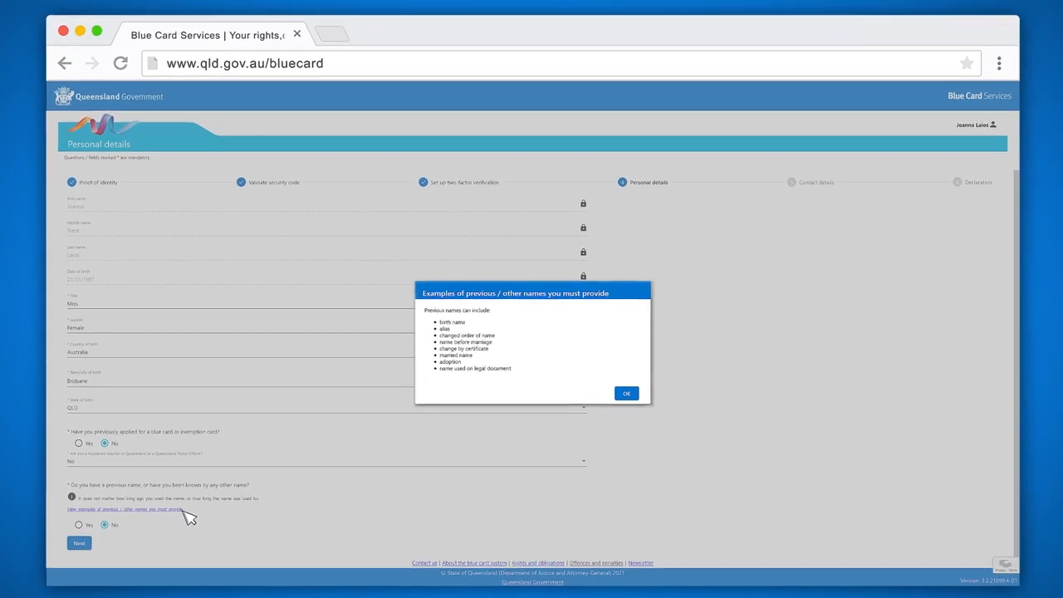
pyautogui.moveTo(539, 427)
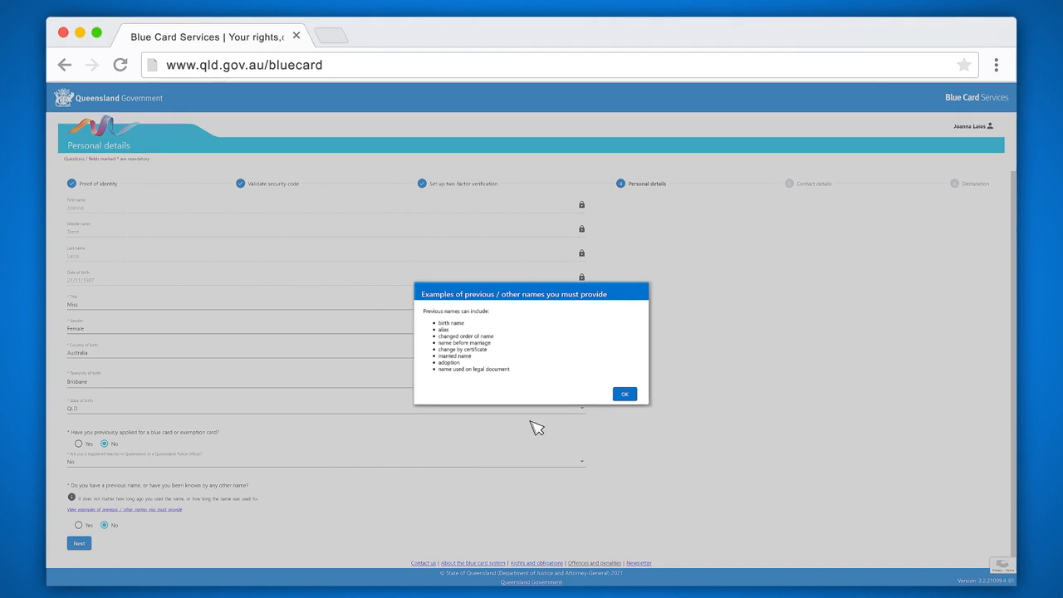
pyautogui.moveTo(624, 394)
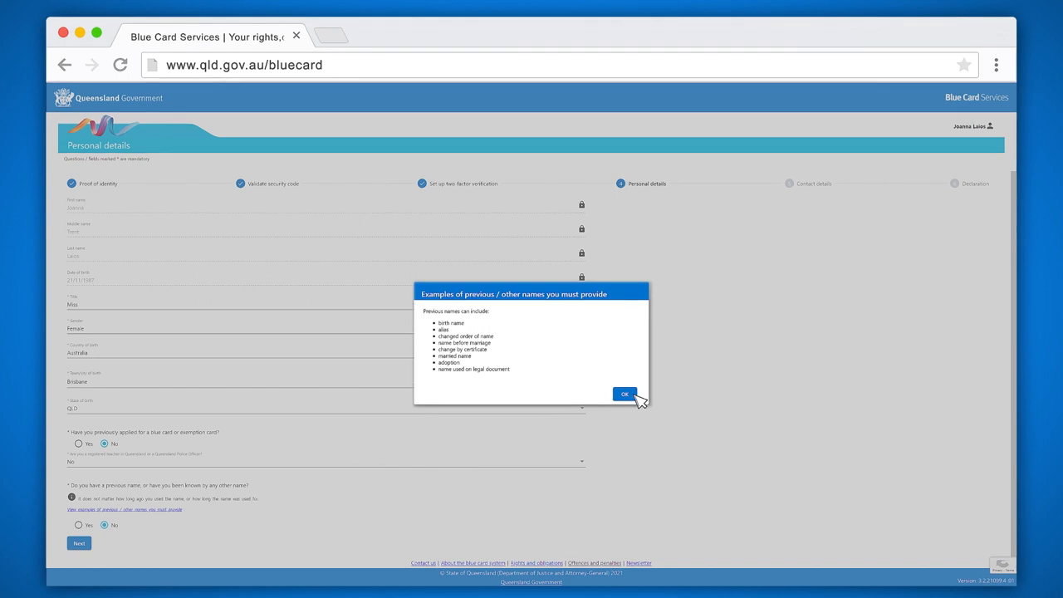
pyautogui.click(625, 393)
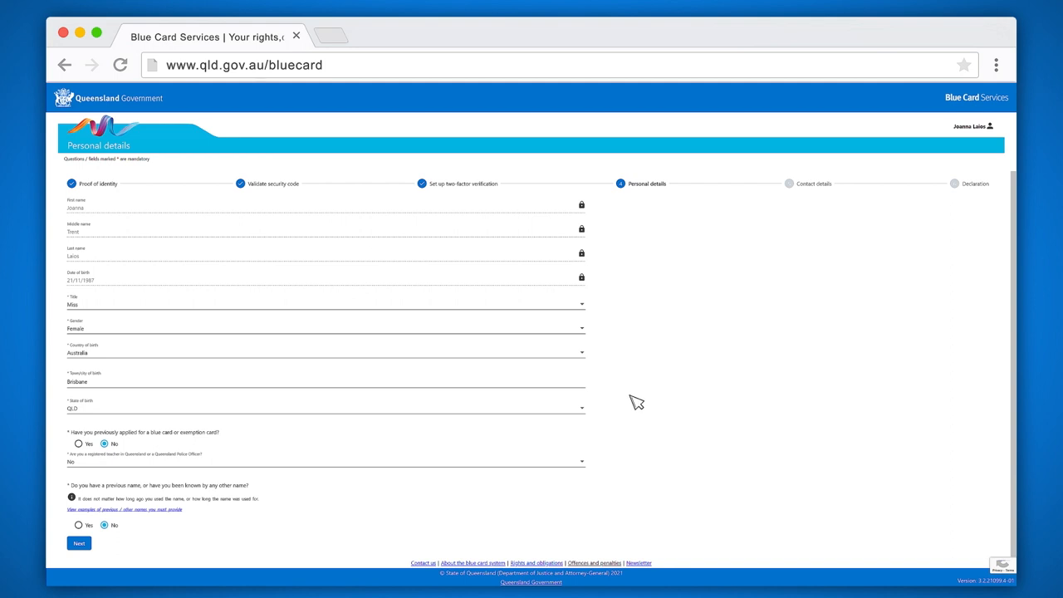
pyautogui.moveTo(98, 550)
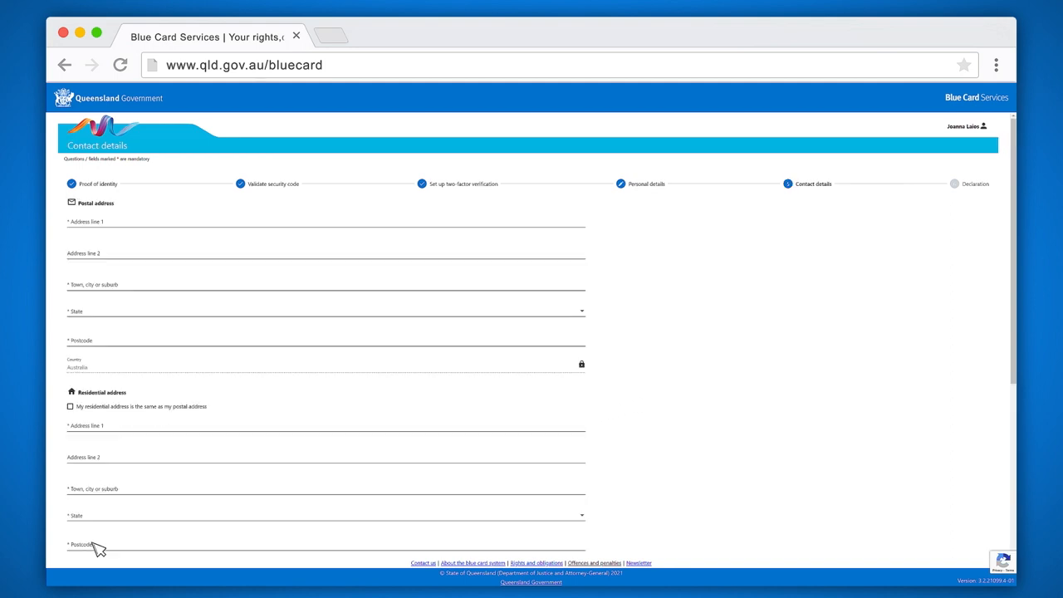
pyautogui.moveTo(634, 282)
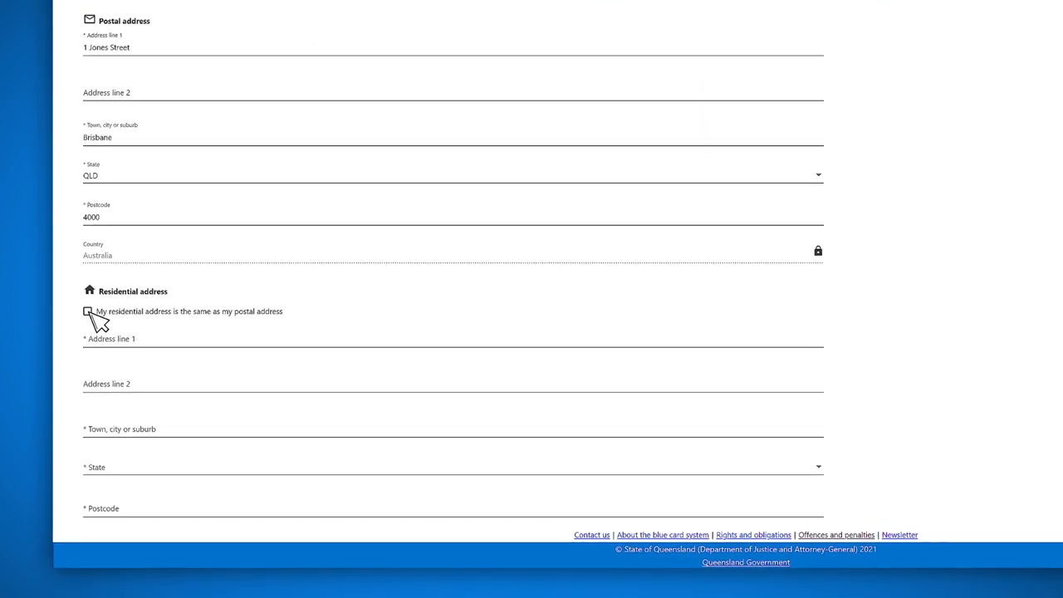
pyautogui.click(88, 310)
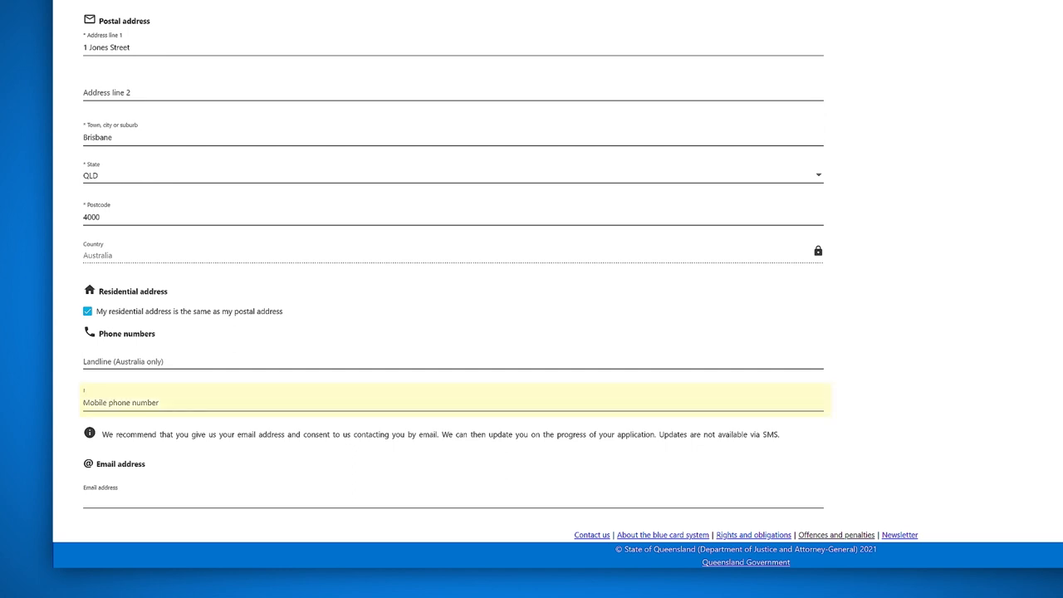
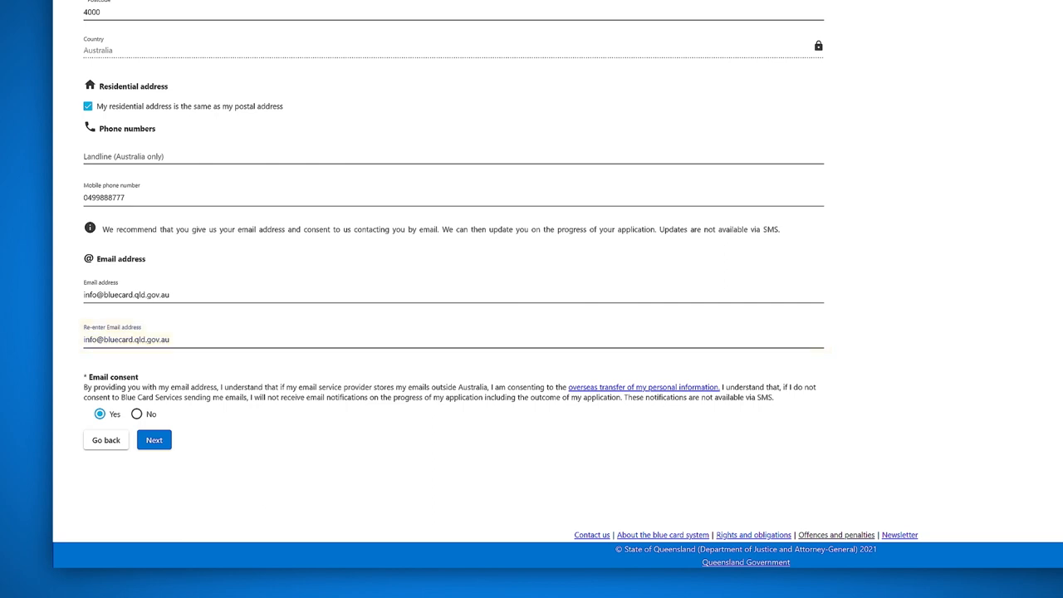
pyautogui.moveTo(541, 291)
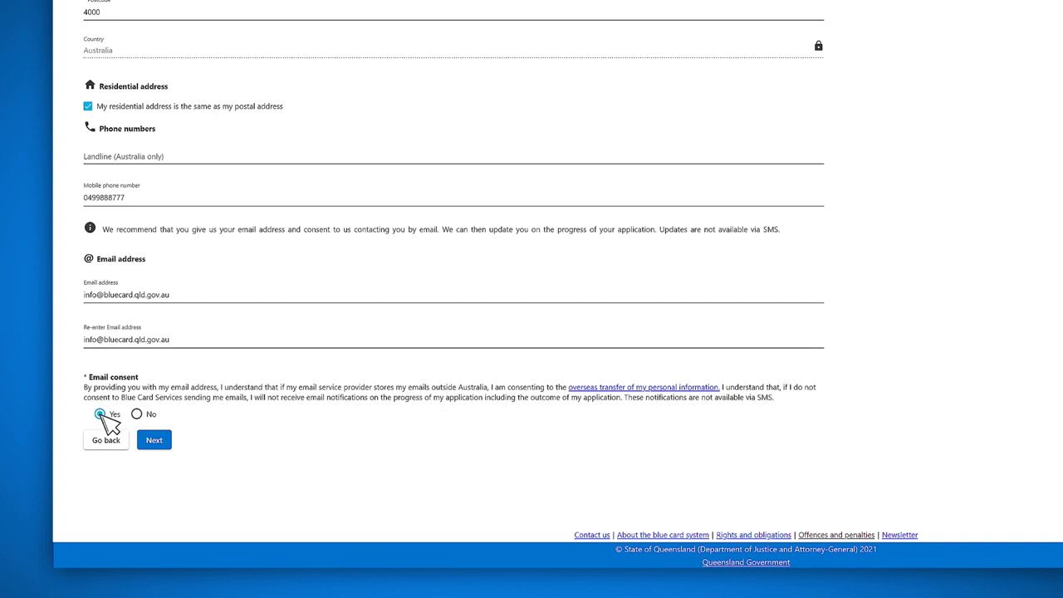
pyautogui.click(99, 415)
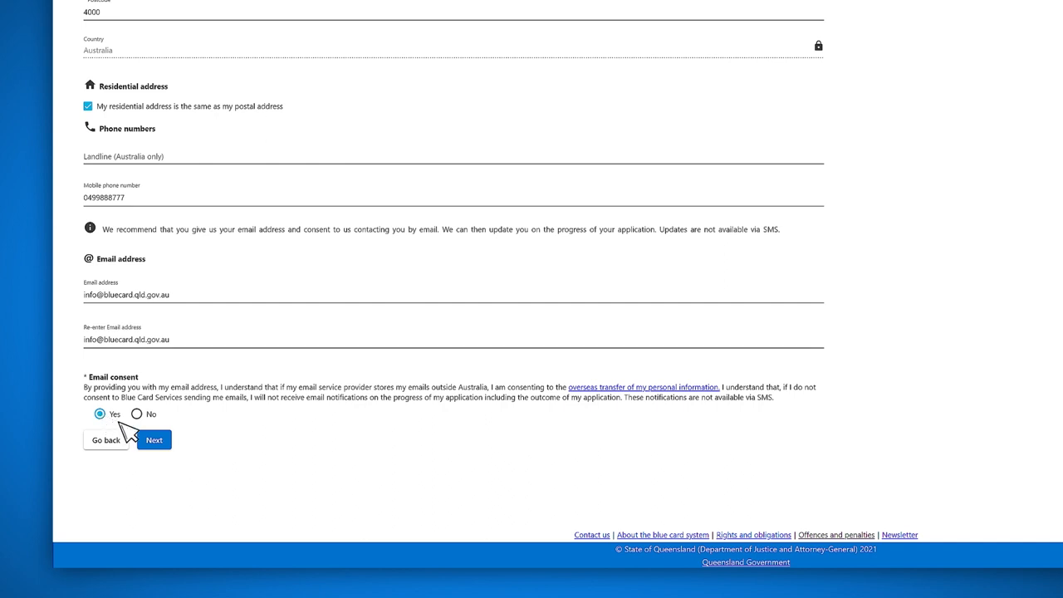
pyautogui.moveTo(169, 445)
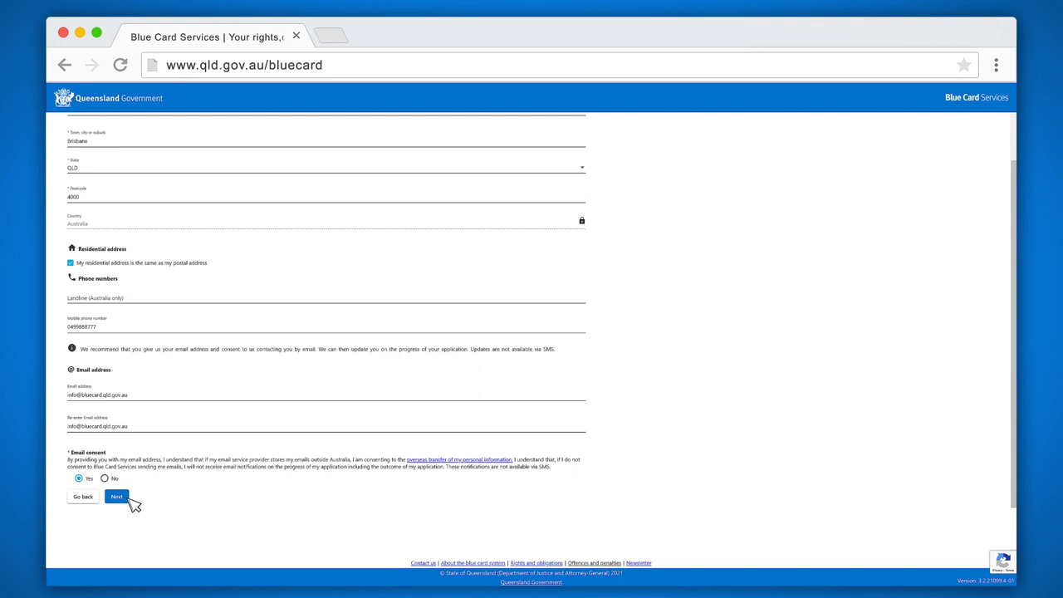
# Submit the contact details and continue to the Declaration step
pyautogui.click(116, 496)
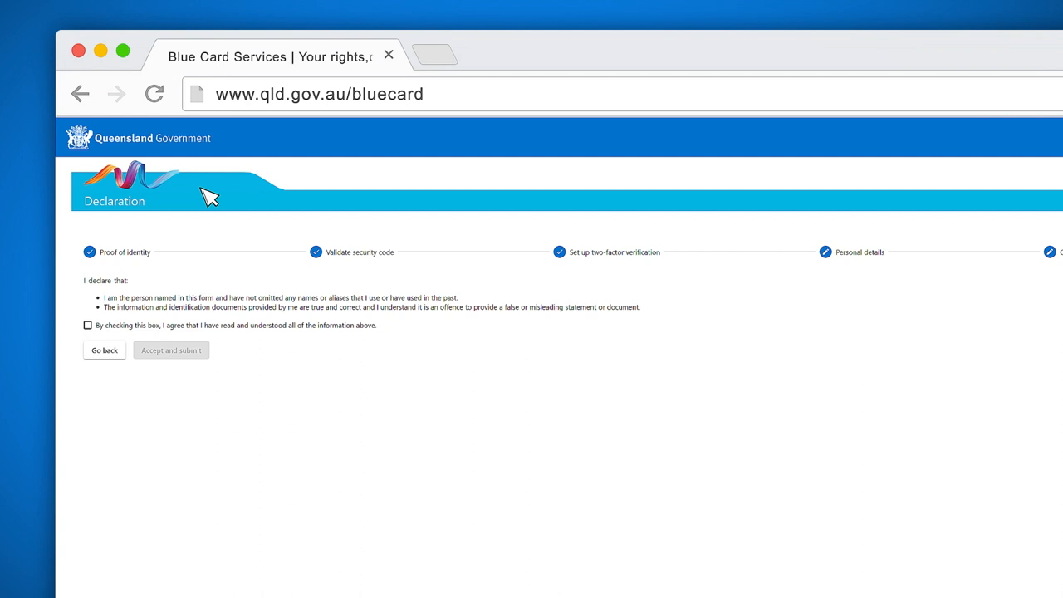
pyautogui.moveTo(97, 335)
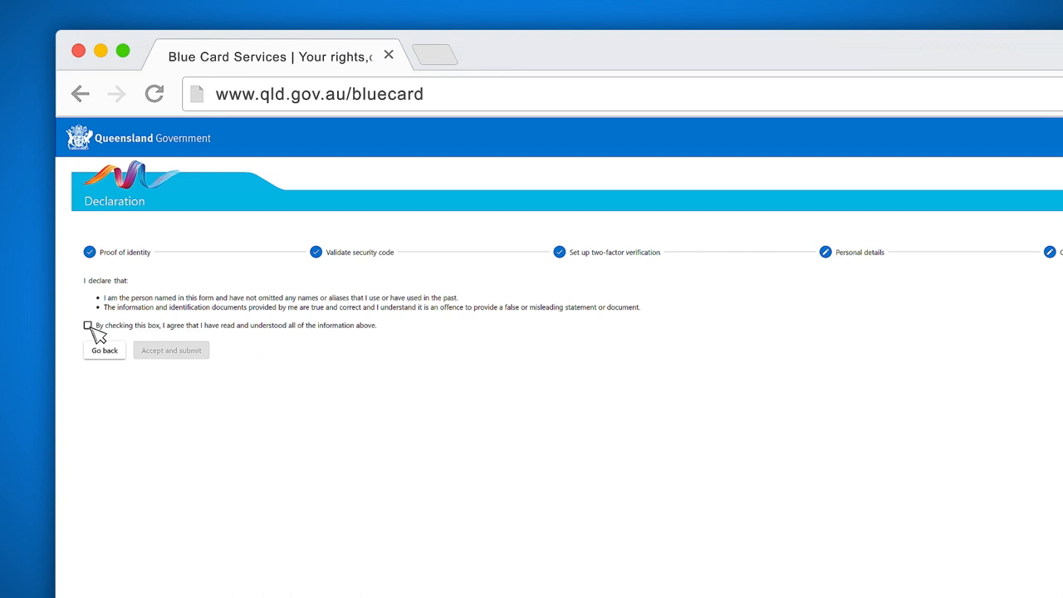
# Agree to the declaration and submit it to create the online account
pyautogui.click(86, 324)
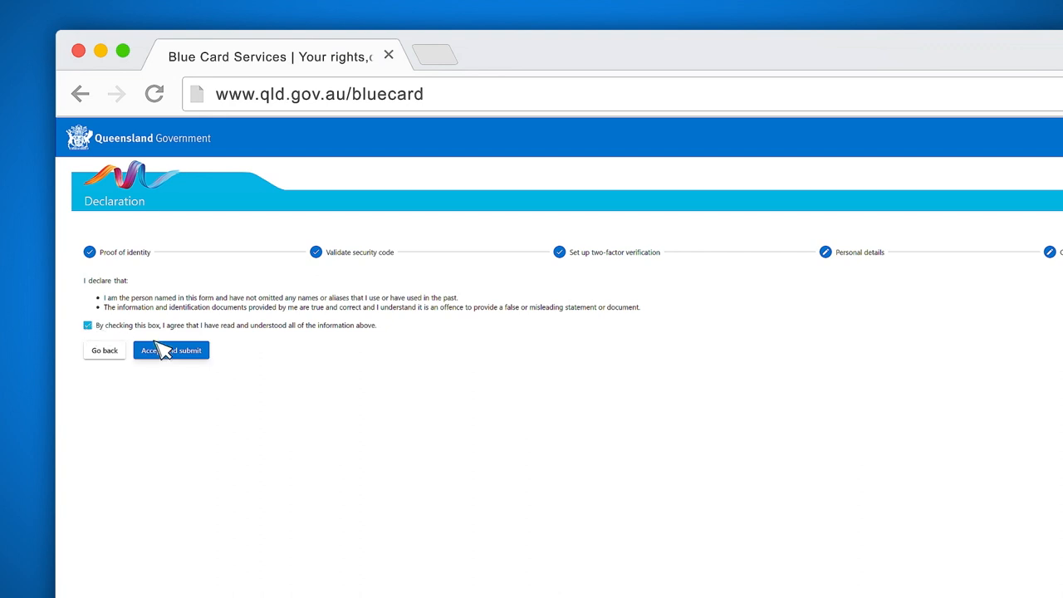
pyautogui.moveTo(215, 362)
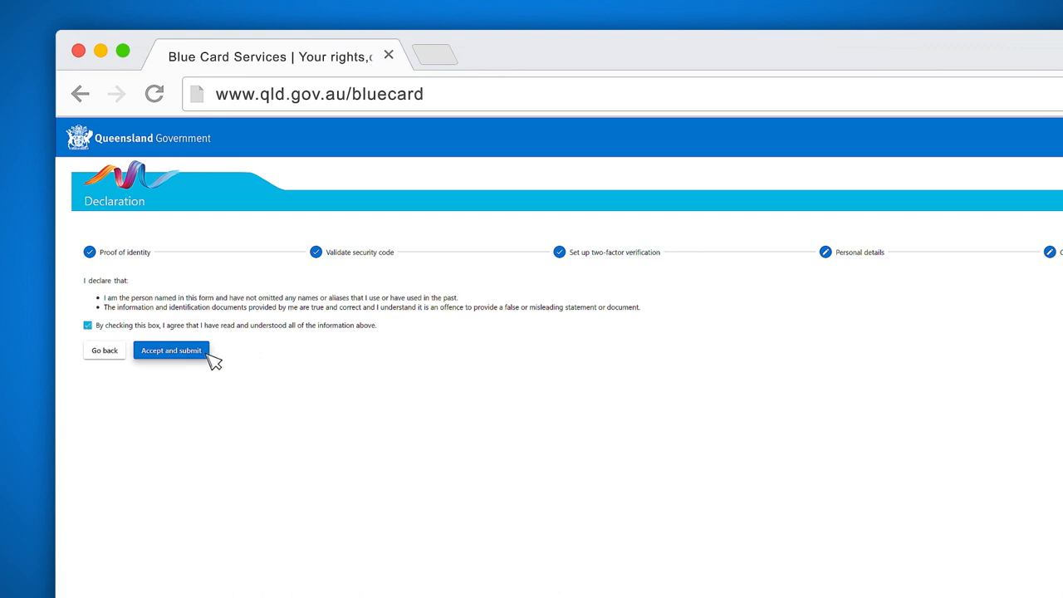
pyautogui.click(169, 349)
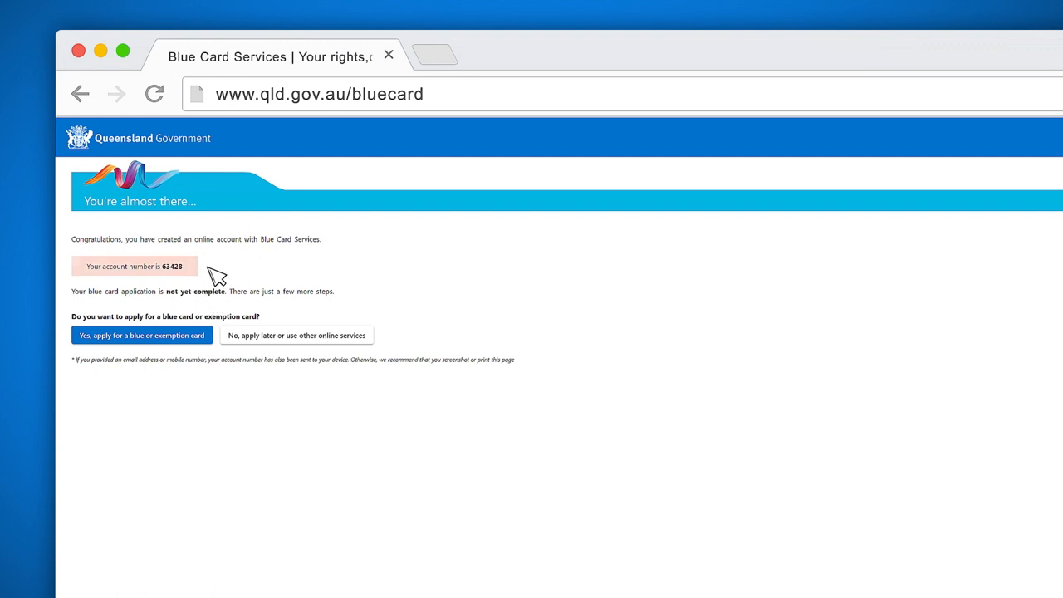